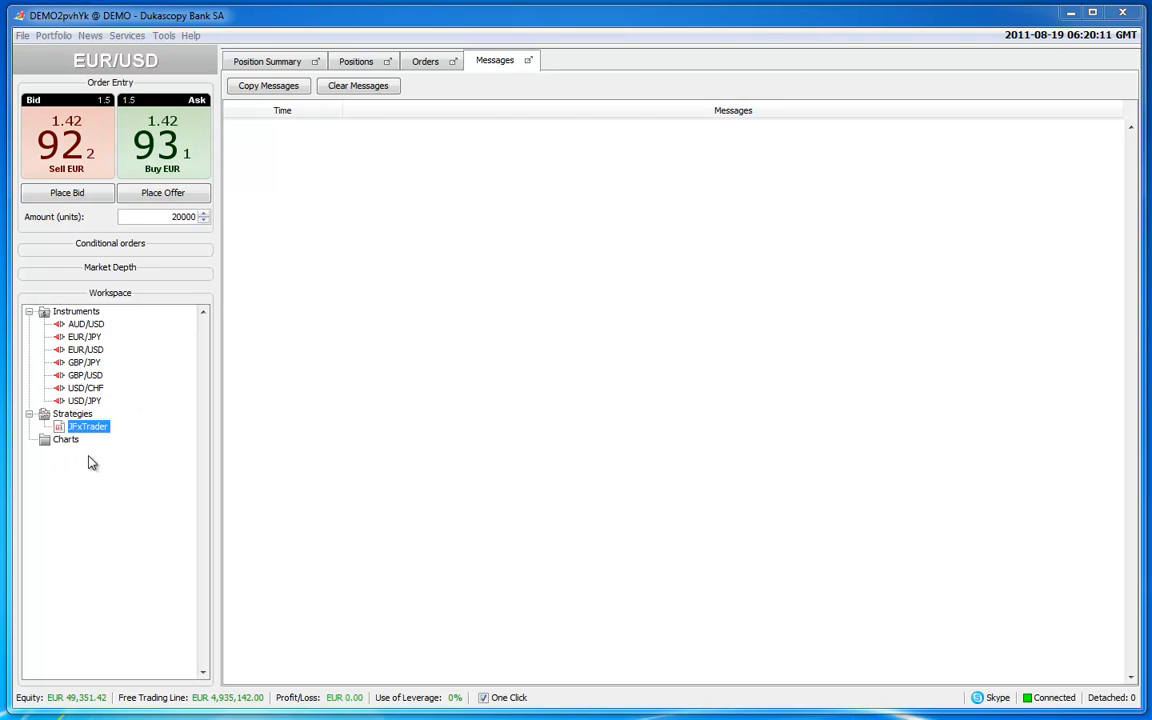
pyautogui.moveTo(138, 485)
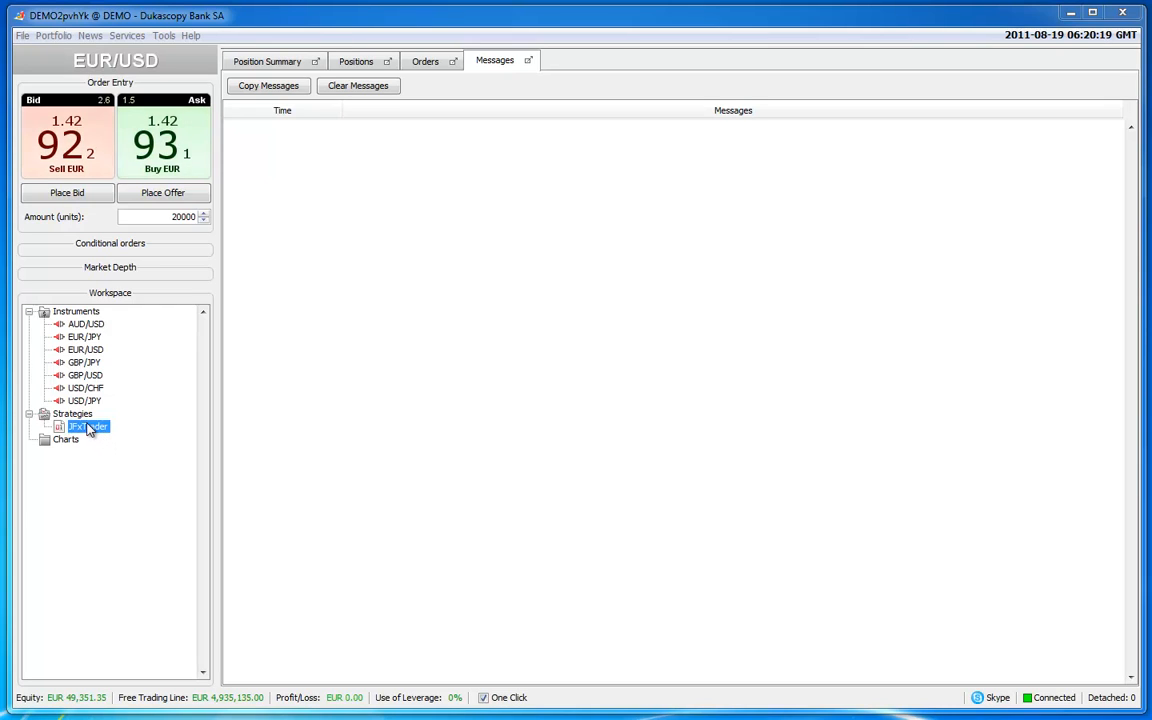
# Step: Open JFxTrader's Define Parameters and change AVG pips from -19.0 to -20.0
pyautogui.doubleClick(90, 427)
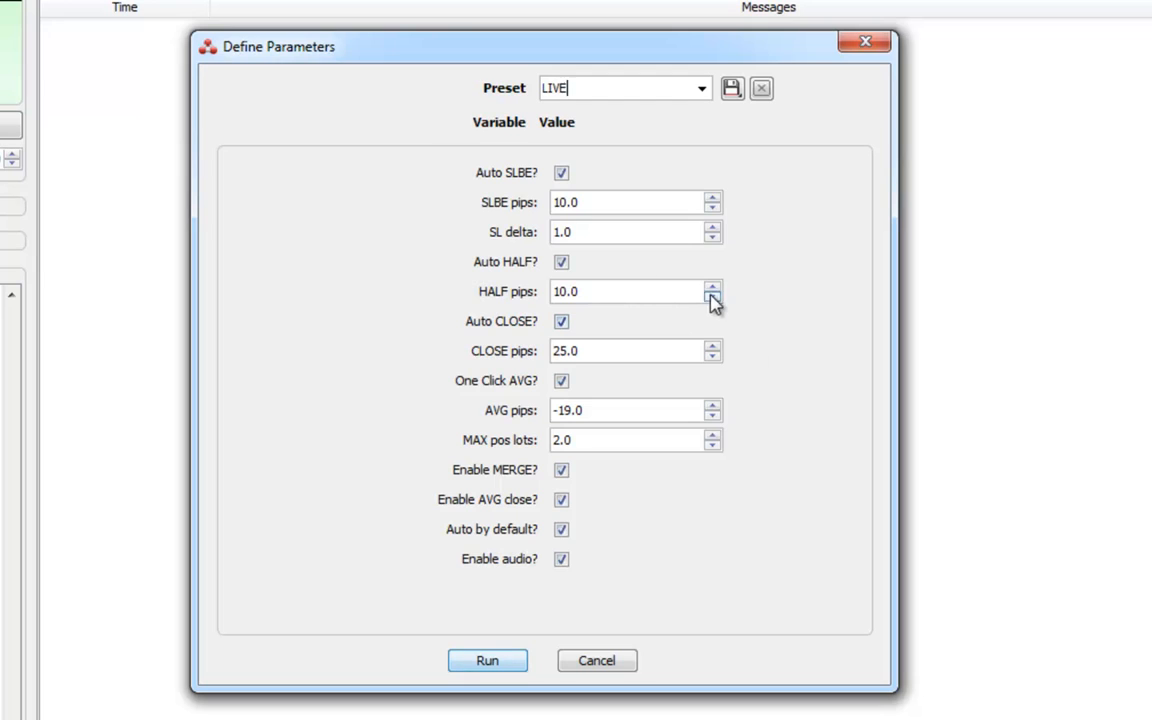
pyautogui.moveTo(545, 405)
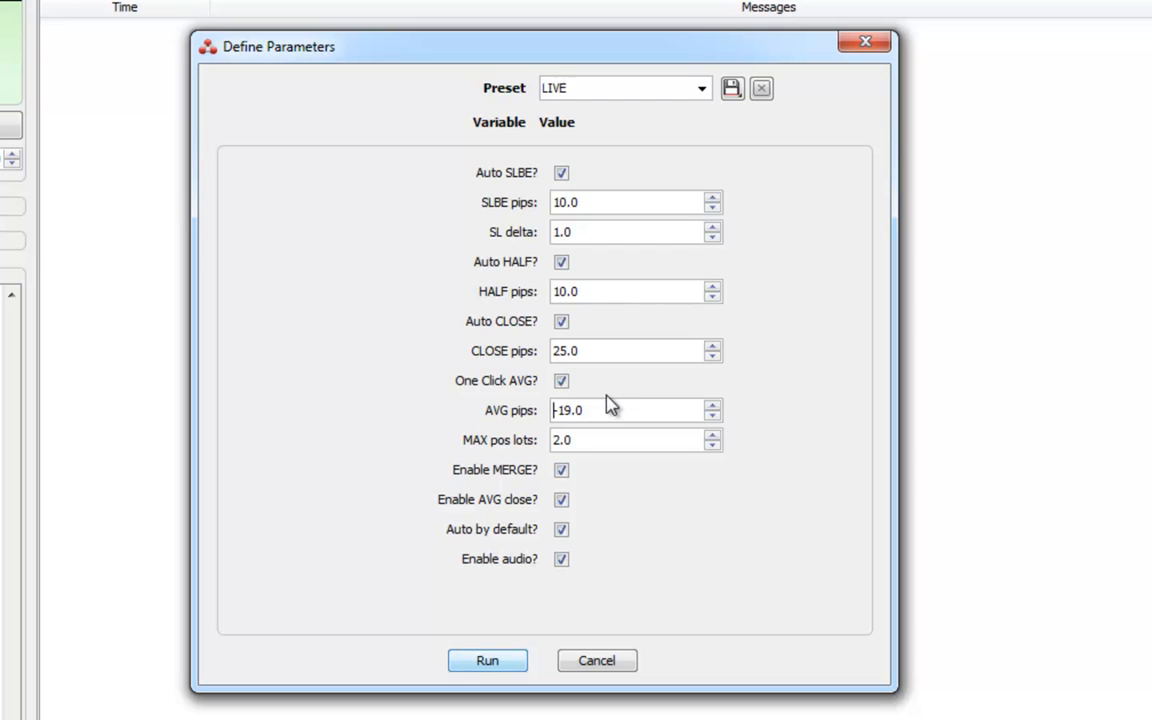
pyautogui.moveTo(641, 403)
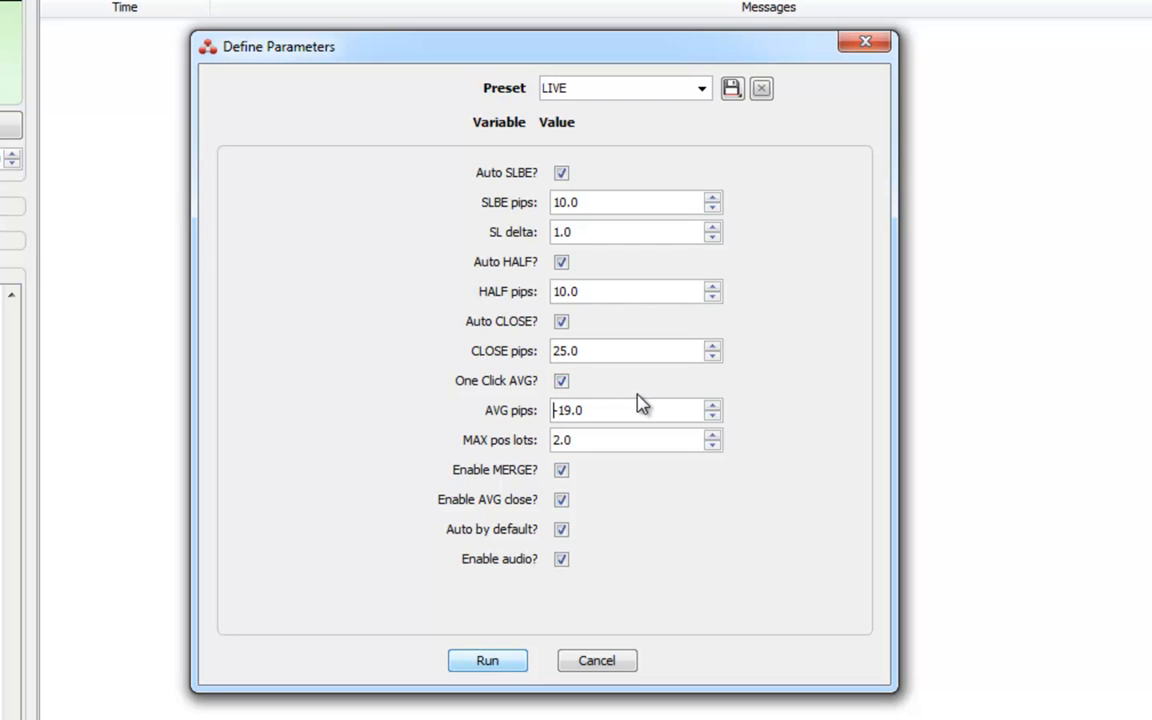
pyautogui.moveTo(654, 430)
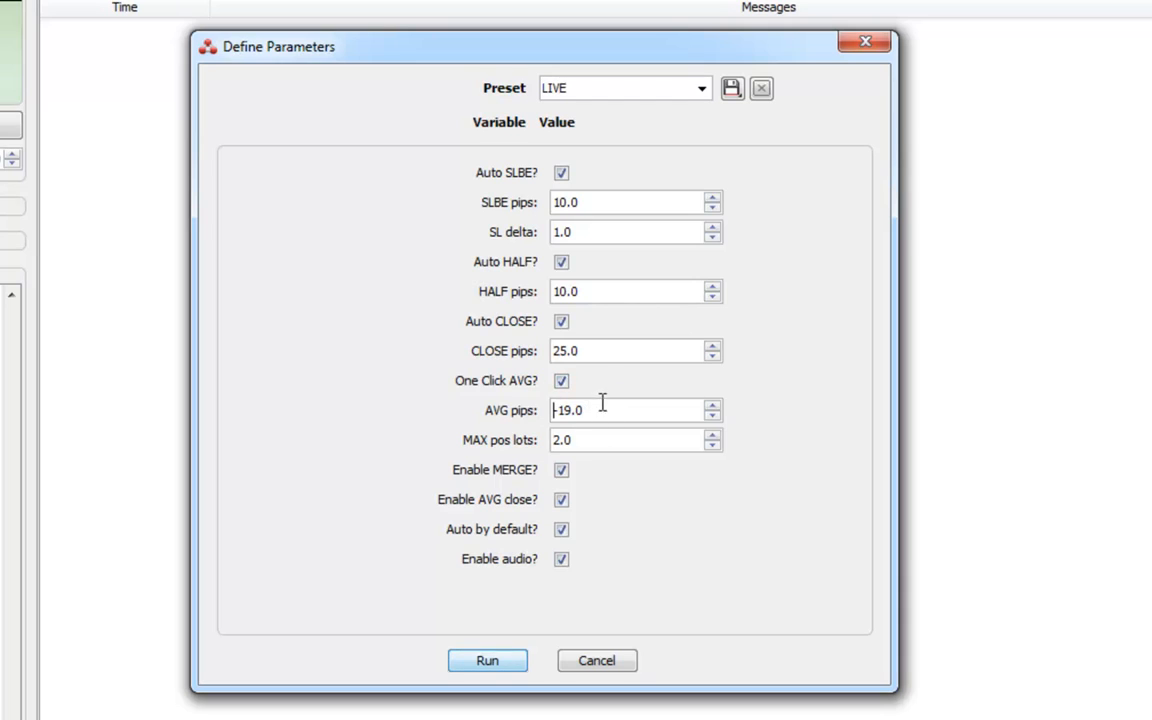
pyautogui.click(712, 415)
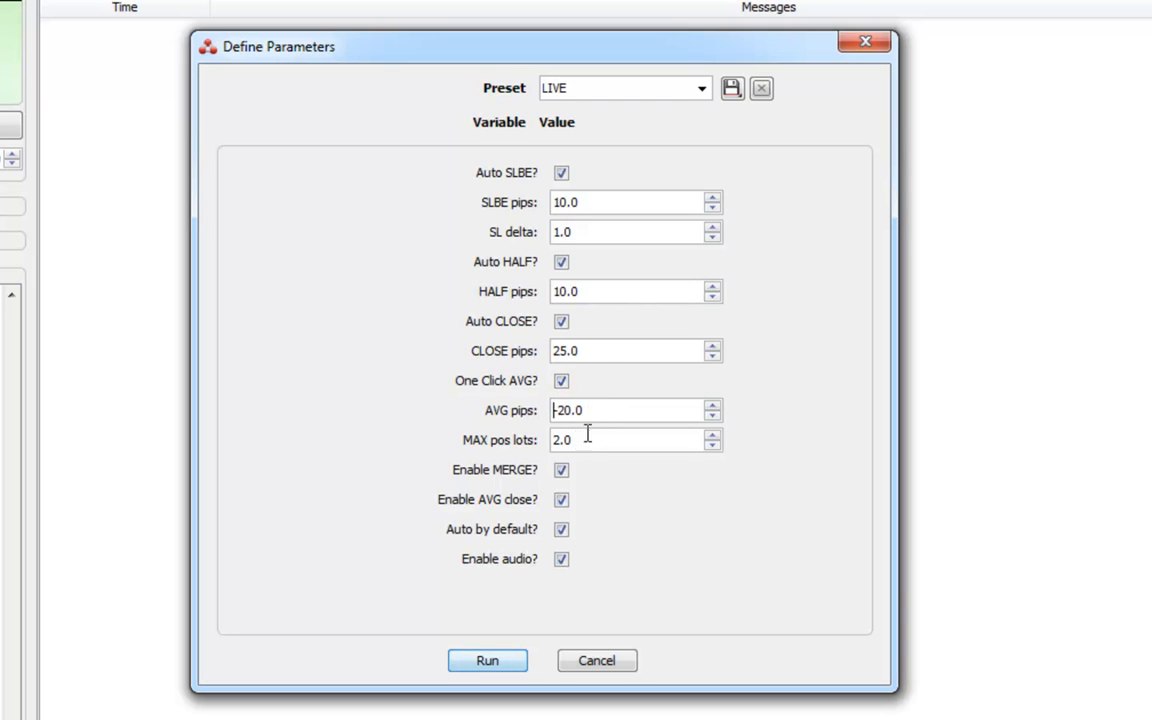
pyautogui.moveTo(510, 413)
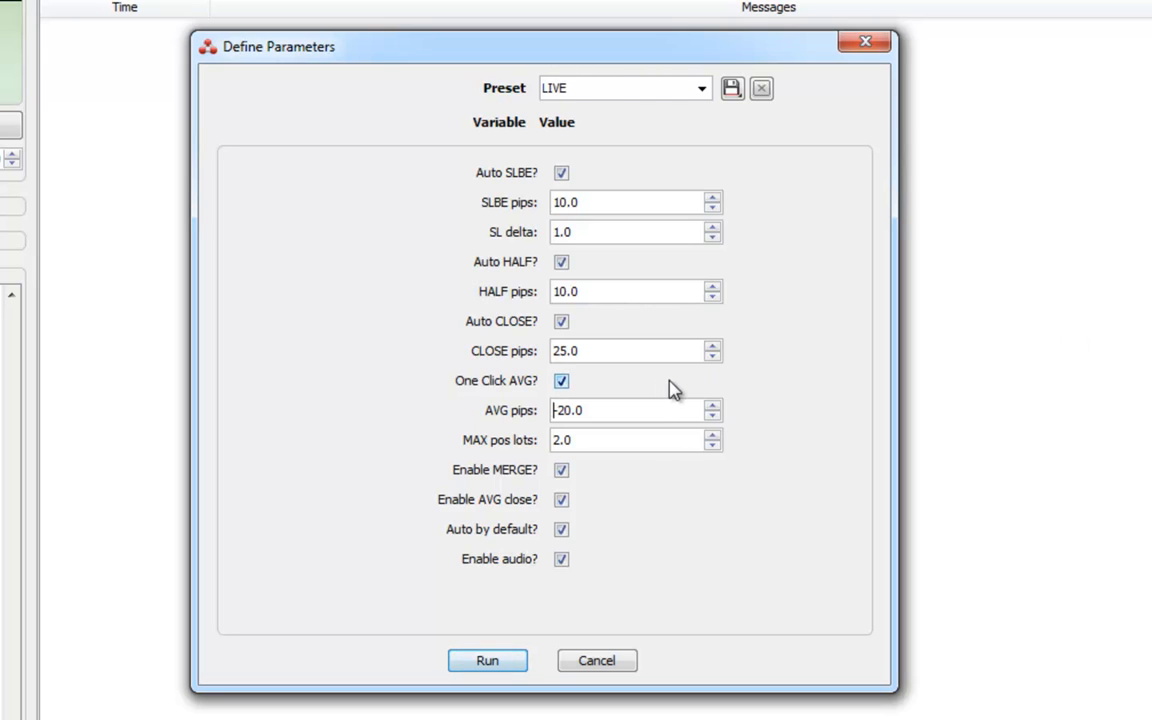
pyautogui.moveTo(770, 390)
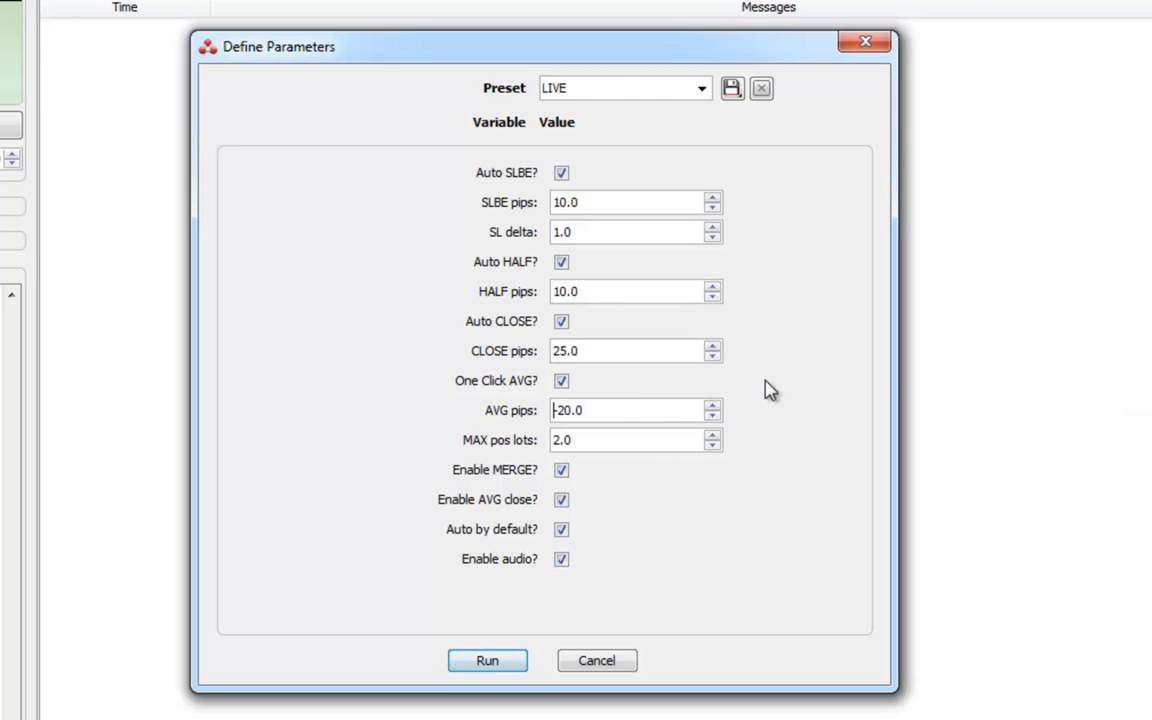
pyautogui.moveTo(537, 330)
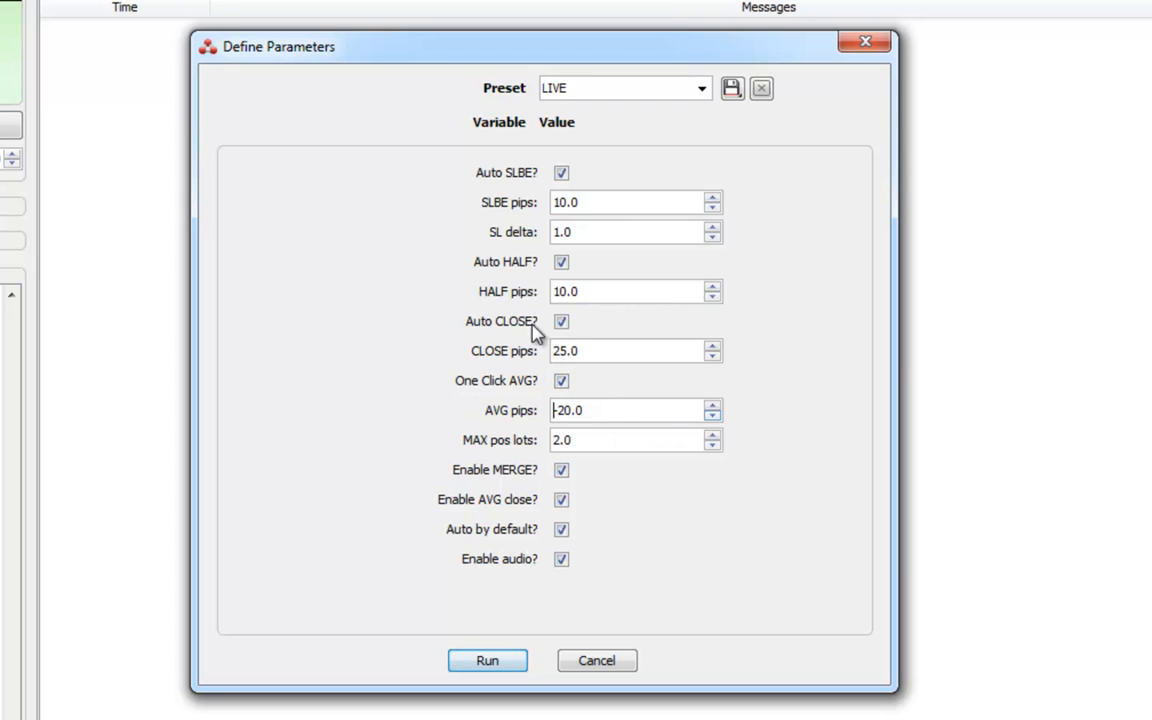
pyautogui.moveTo(668, 485)
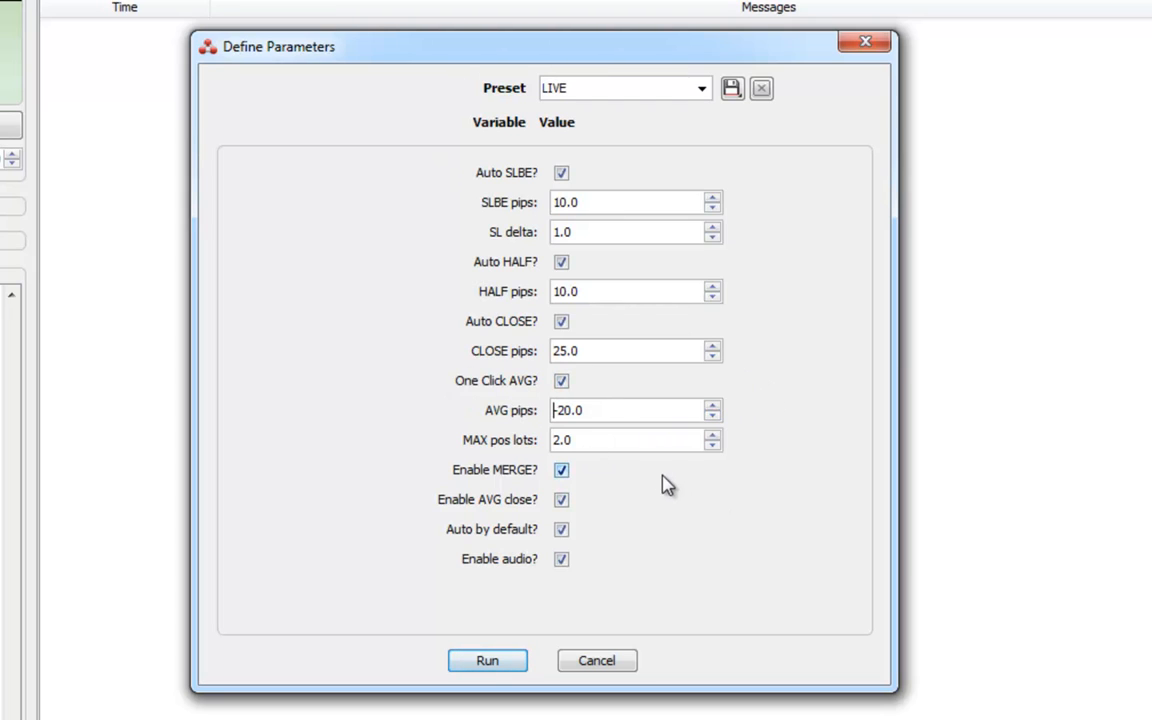
pyautogui.moveTo(540, 430)
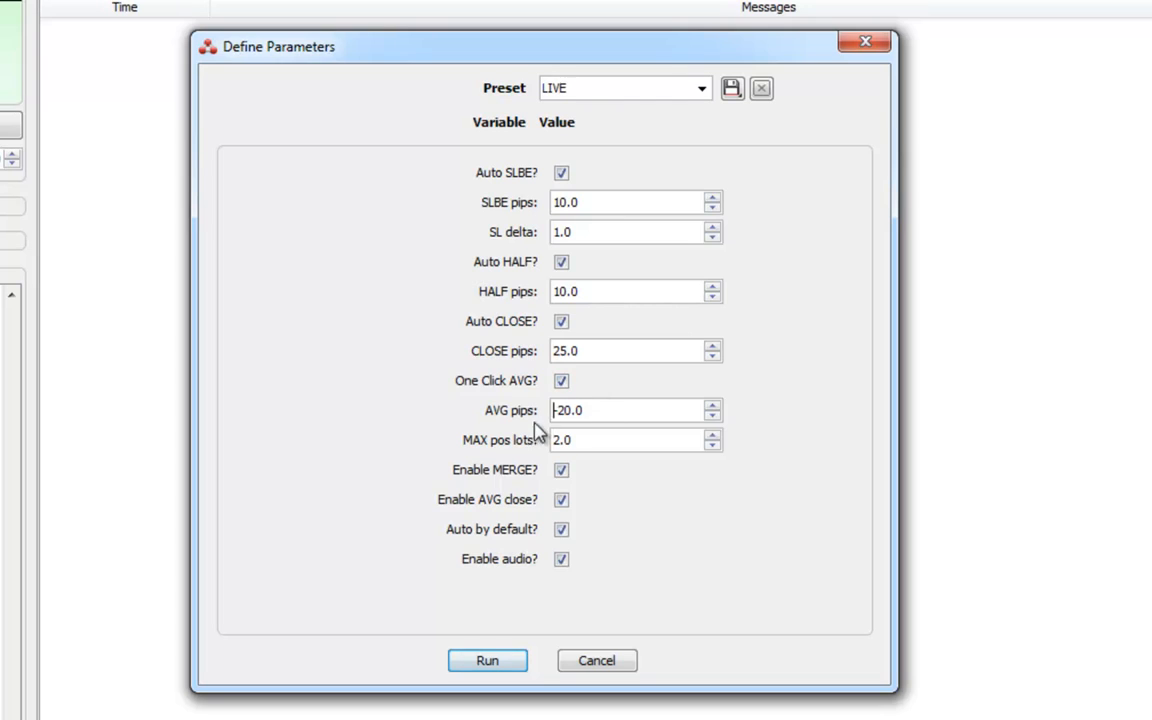
pyautogui.moveTo(625, 435)
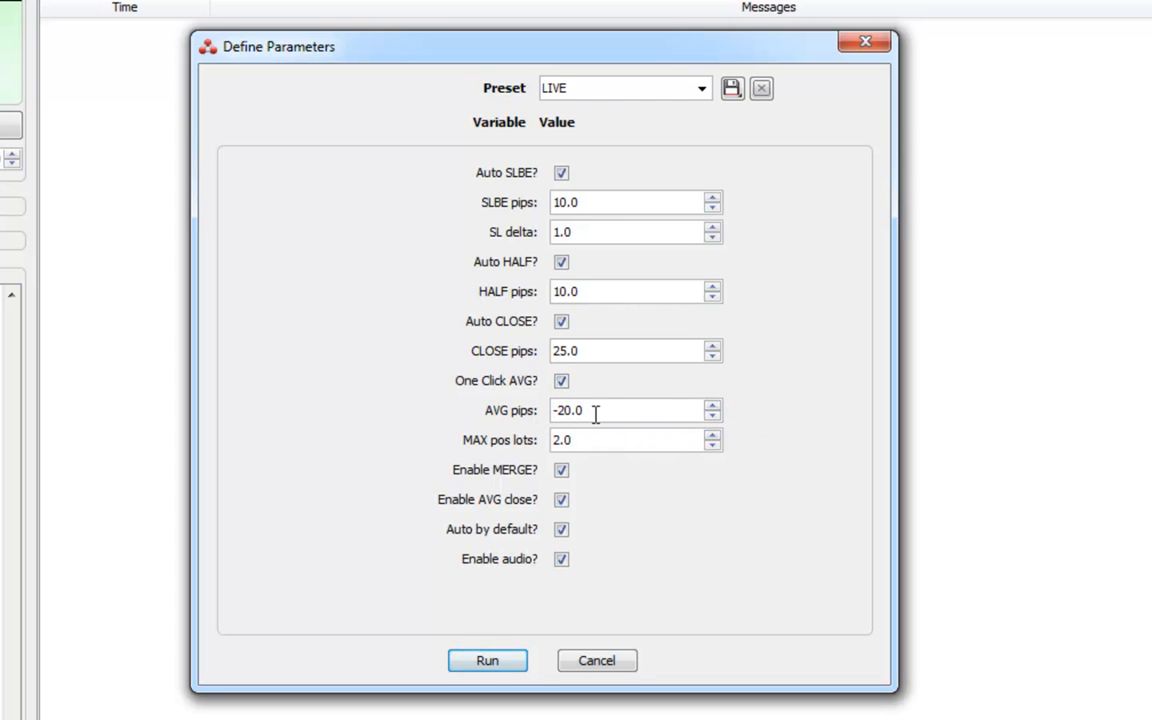
pyautogui.moveTo(446, 457)
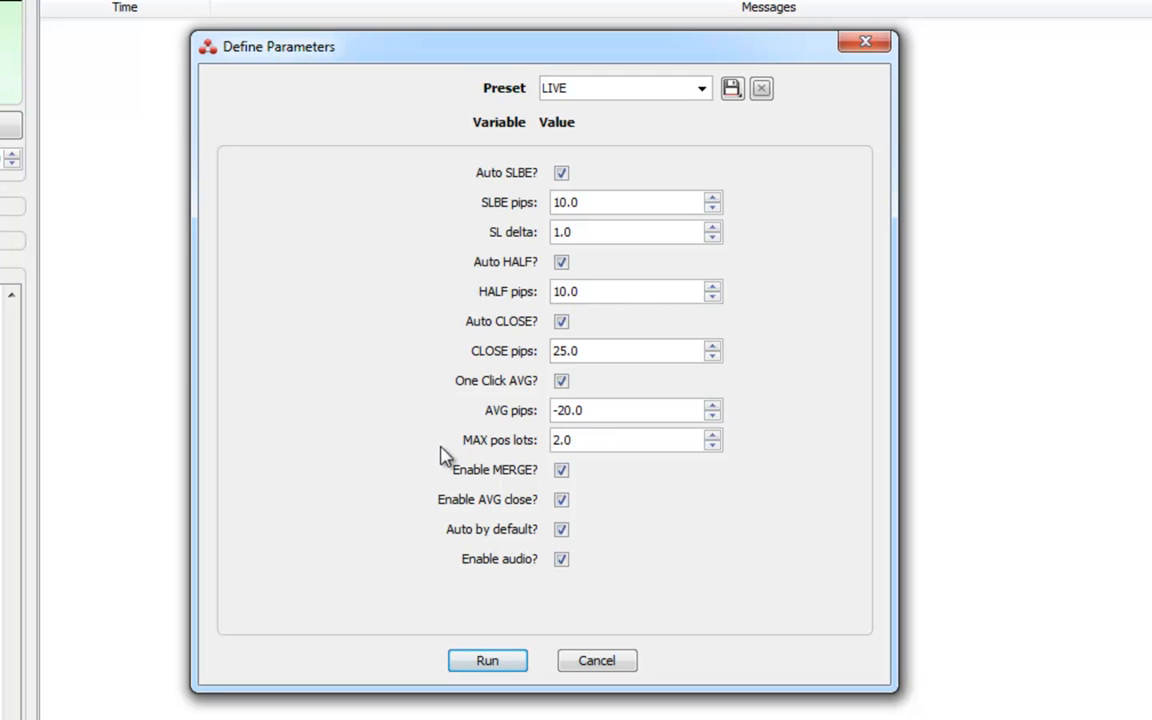
pyautogui.moveTo(538, 452)
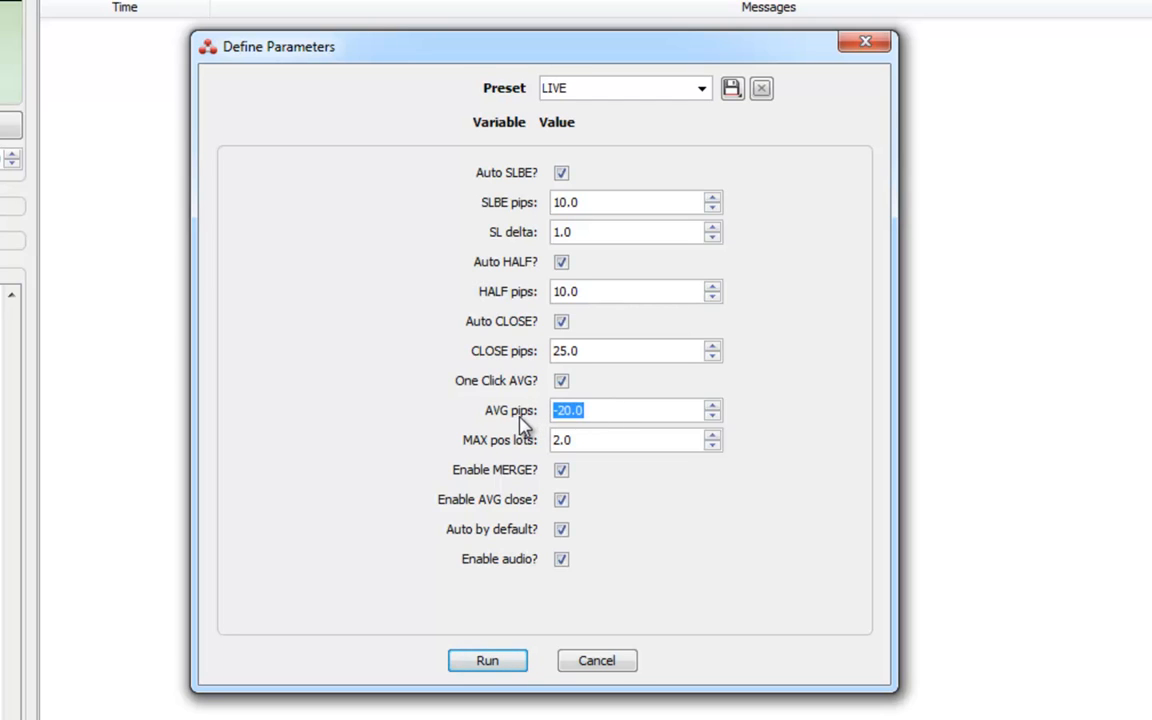
pyautogui.moveTo(1025, 437)
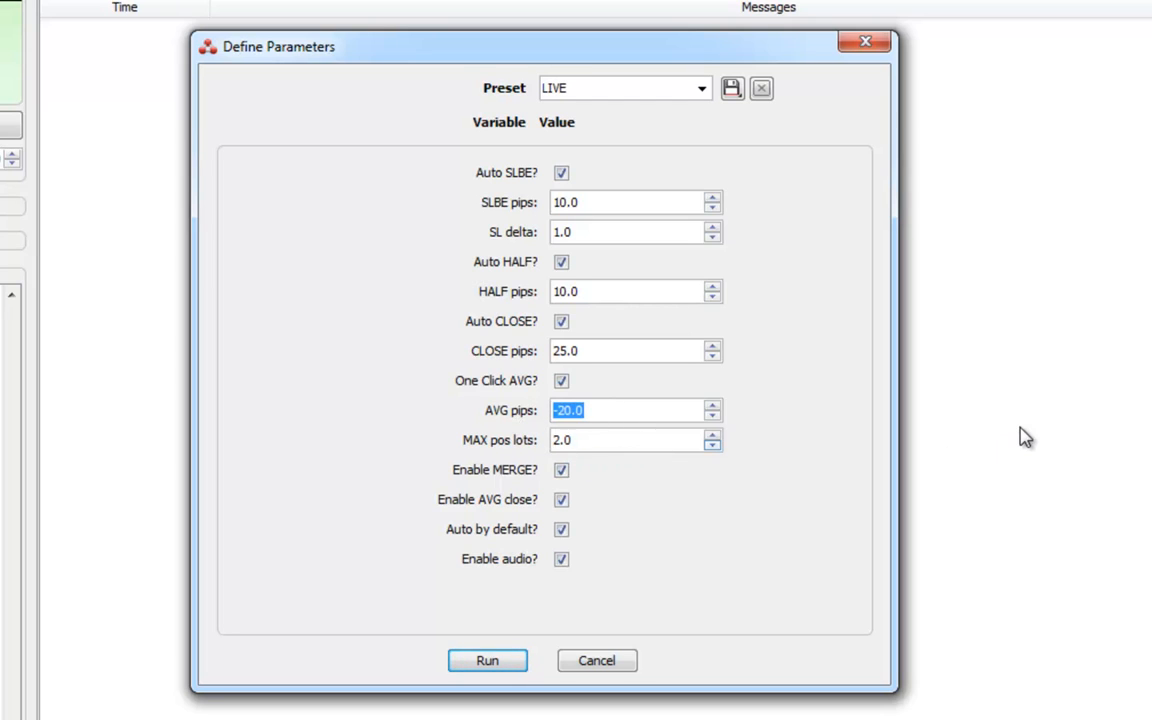
pyautogui.moveTo(1043, 347)
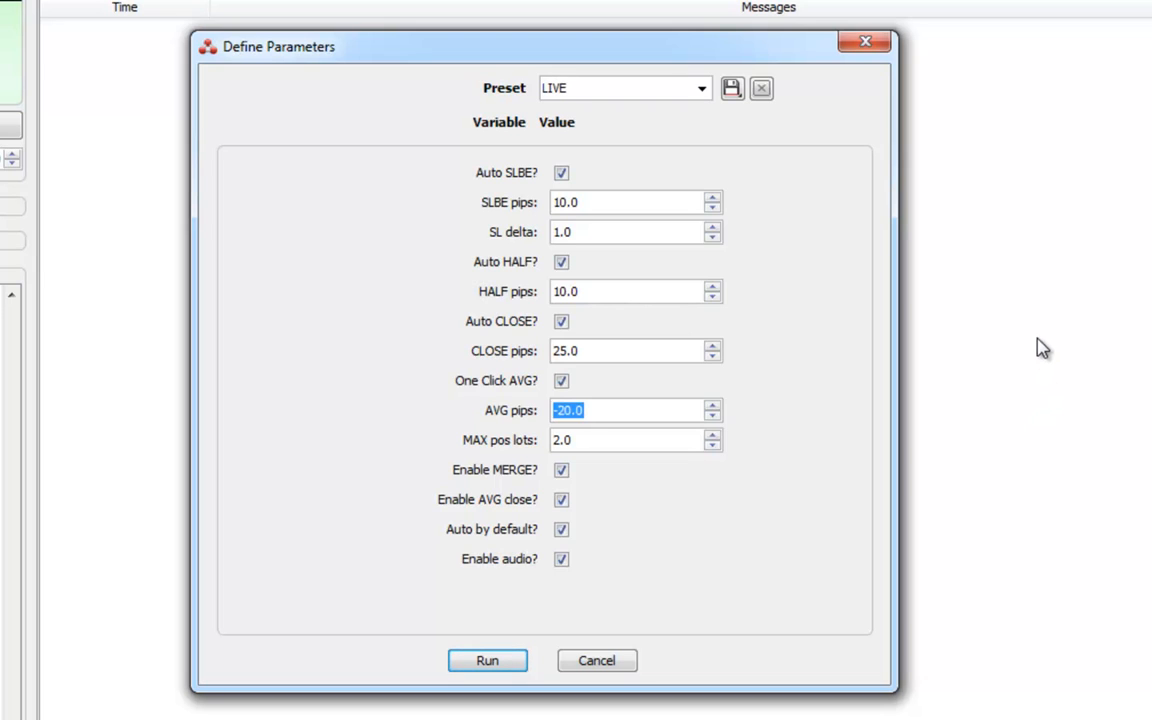
pyautogui.moveTo(1016, 336)
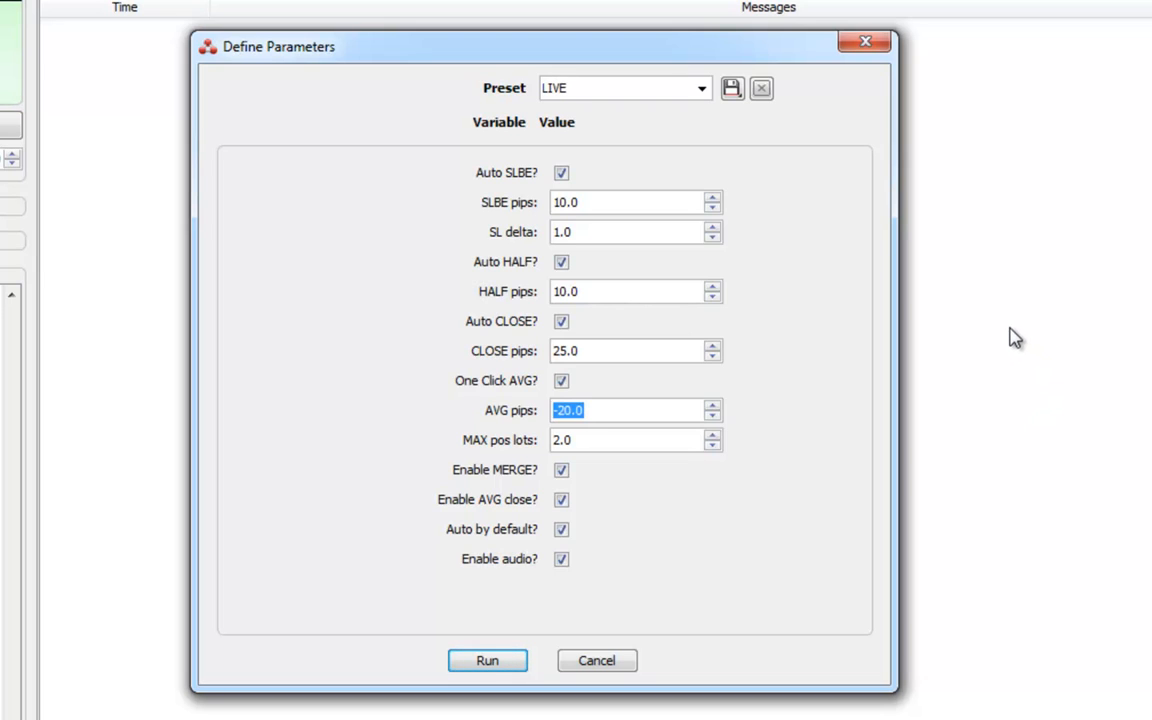
pyautogui.moveTo(935, 305)
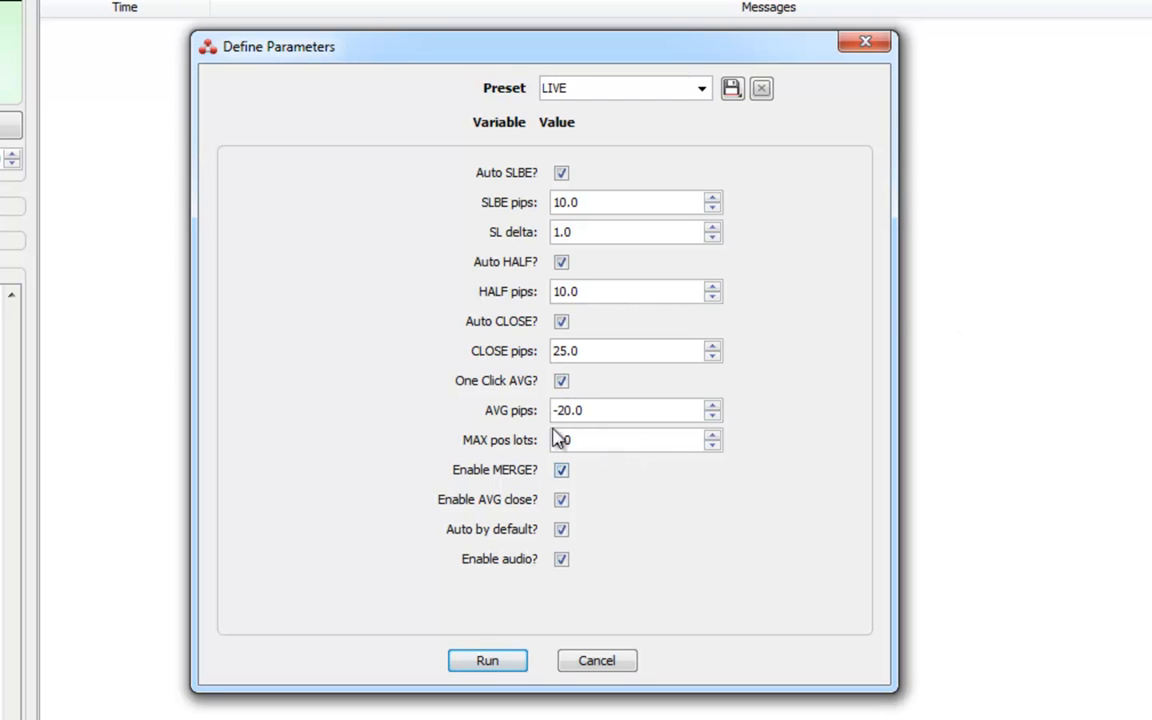
pyautogui.click(712, 435)
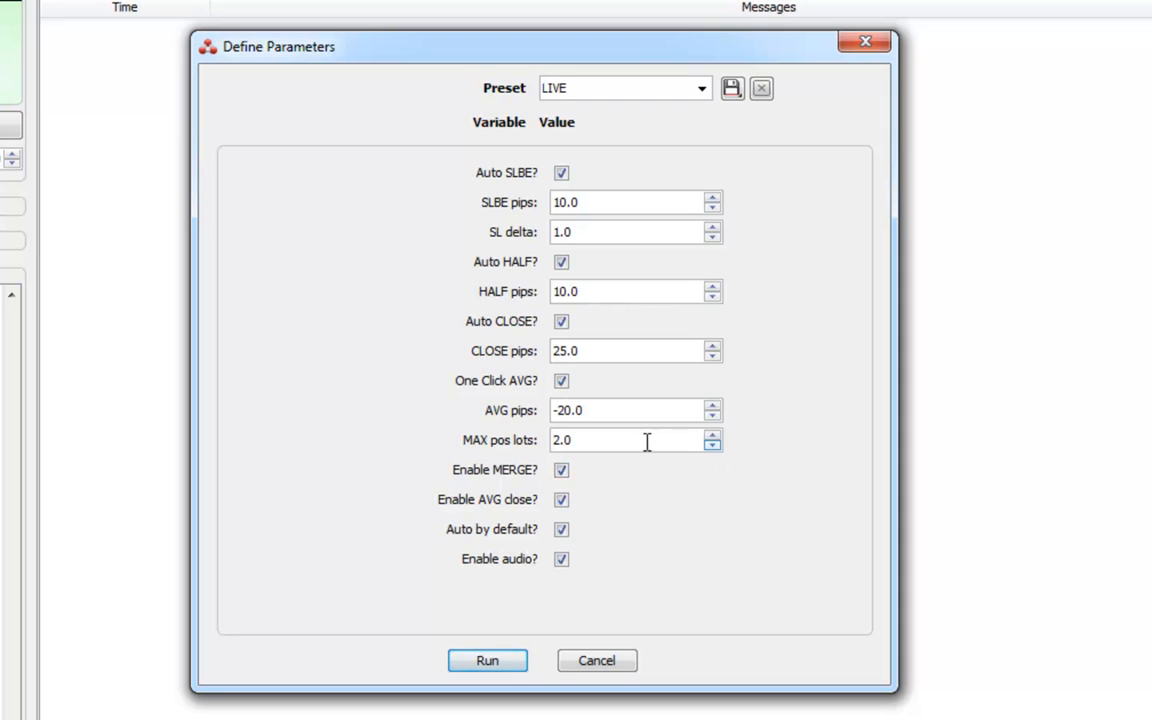
pyautogui.moveTo(615, 410)
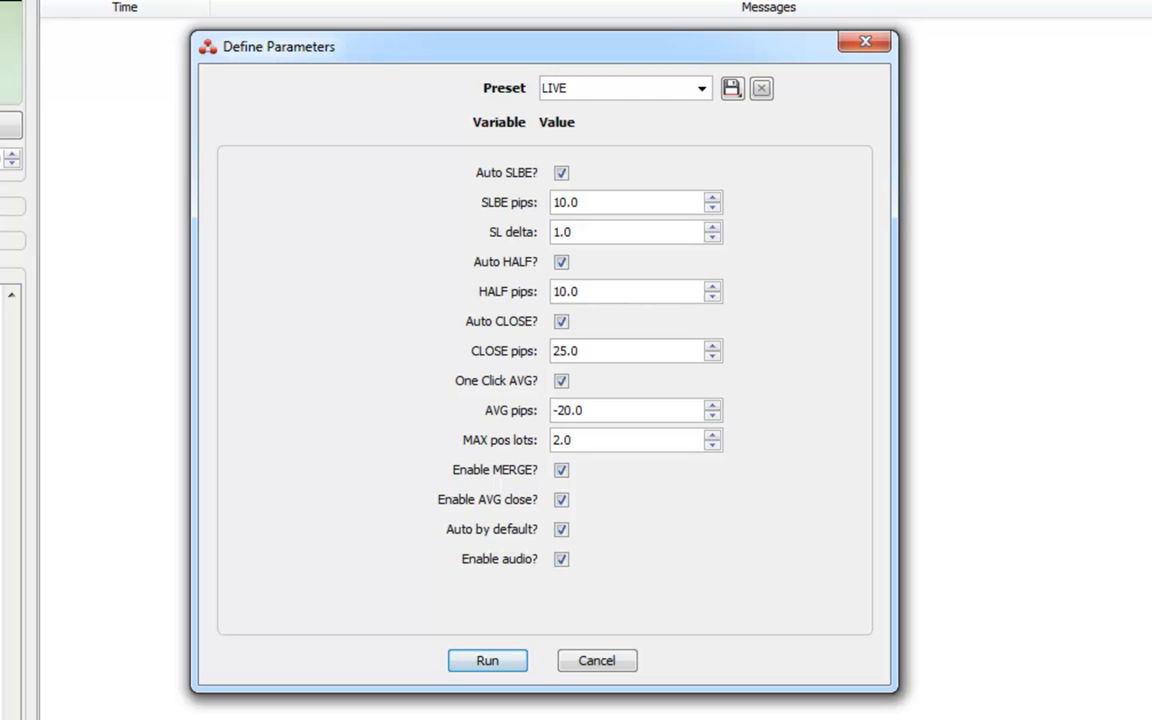
pyautogui.moveTo(457, 105)
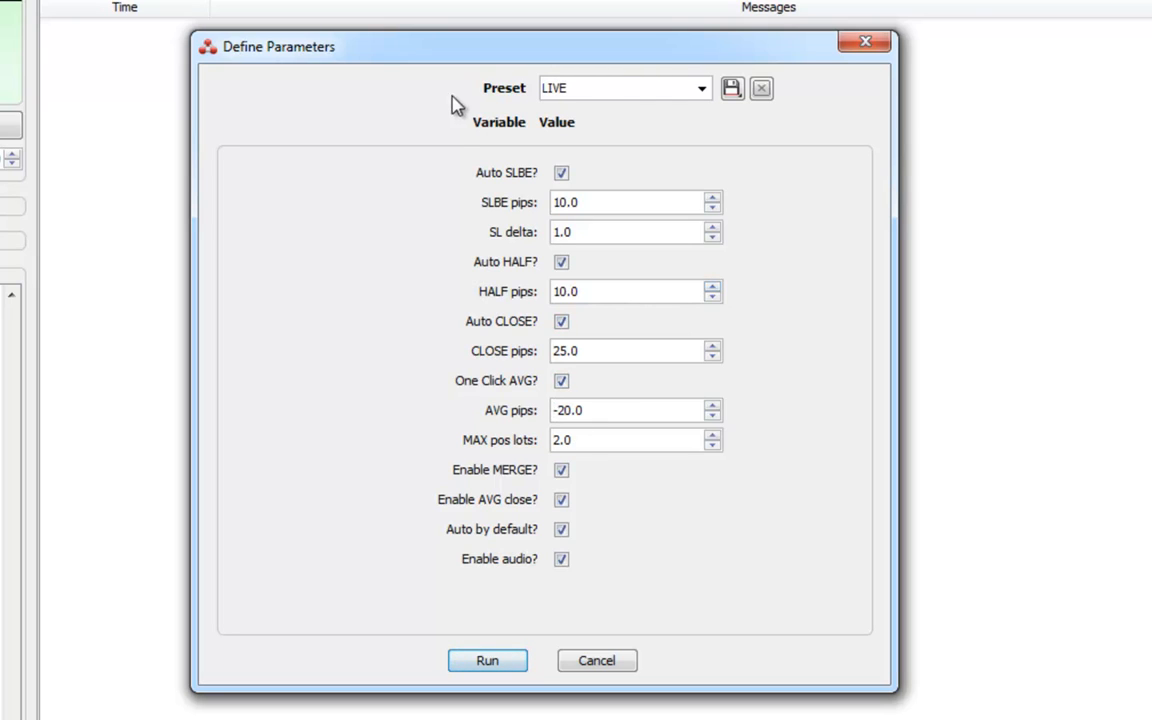
pyautogui.moveTo(557, 405)
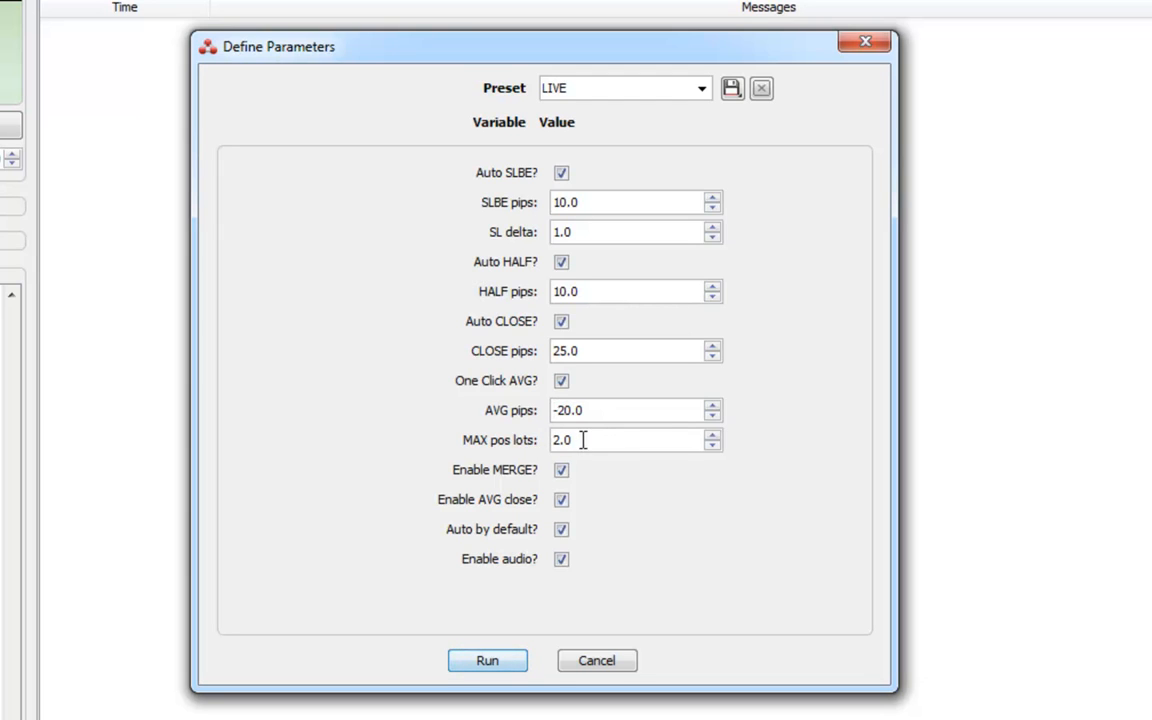
pyautogui.moveTo(585, 442)
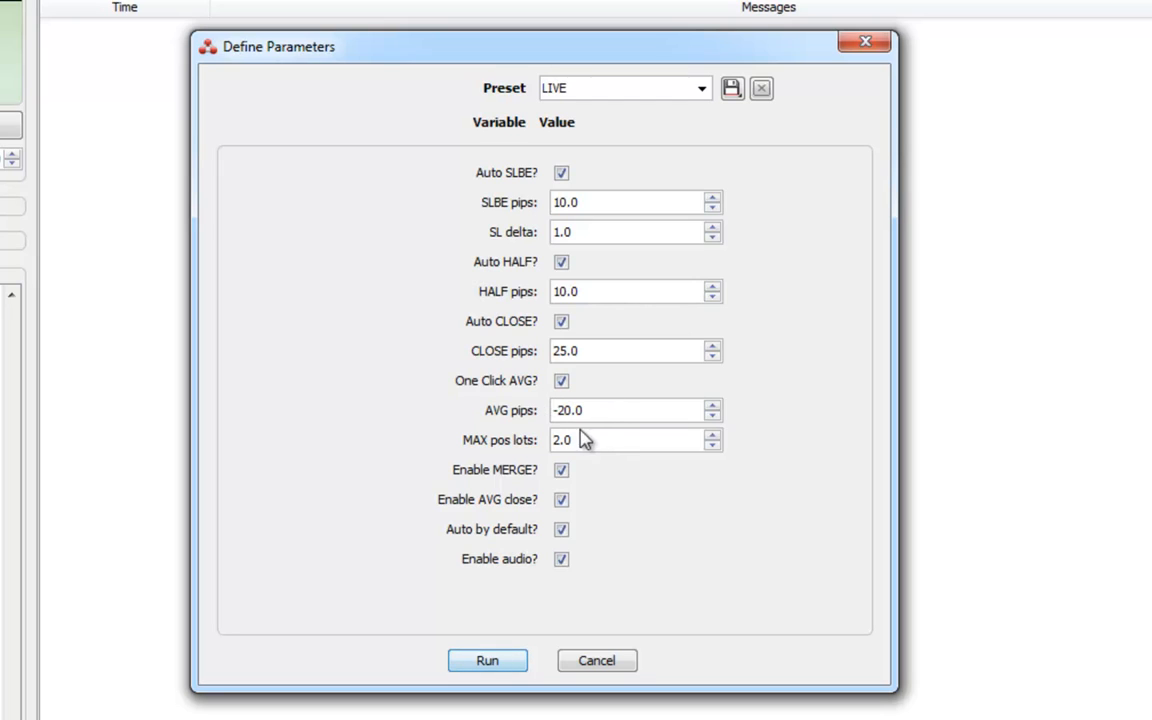
pyautogui.click(635, 410)
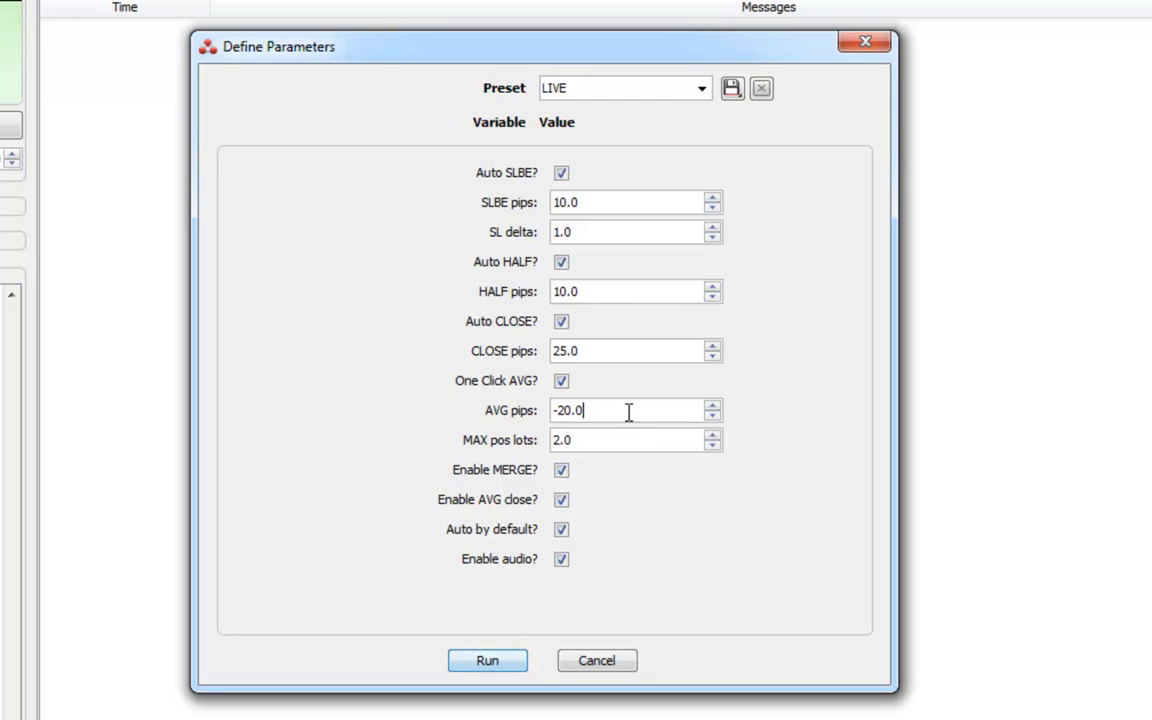
pyautogui.moveTo(600, 483)
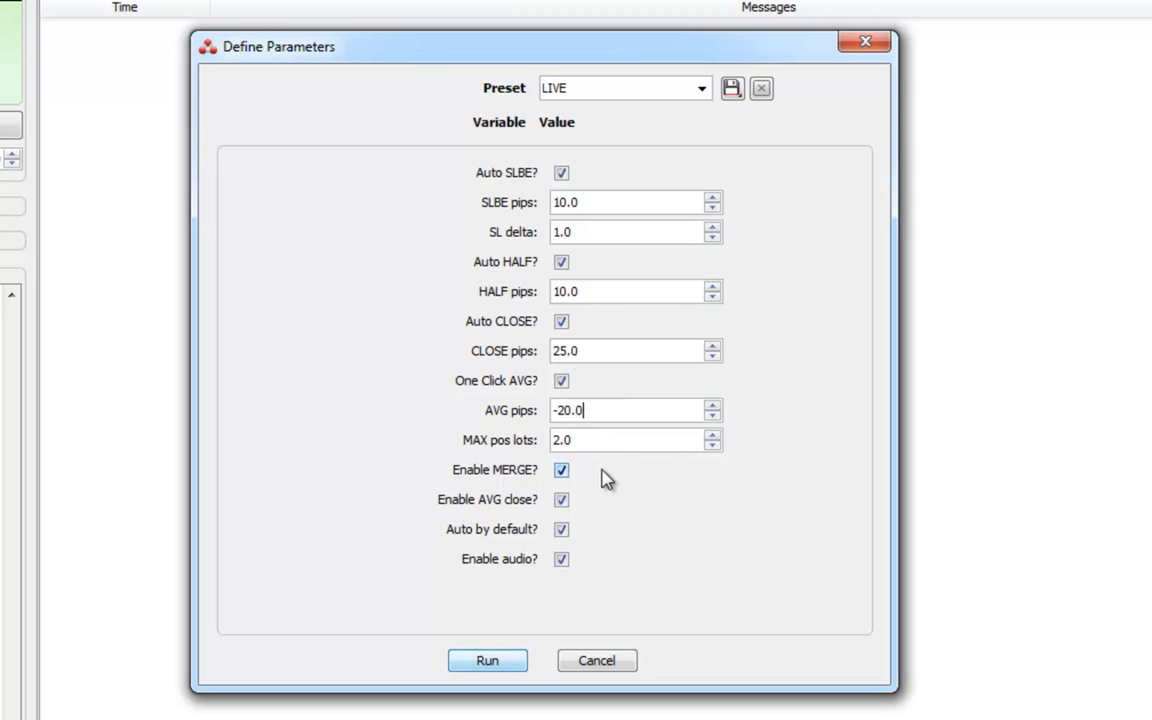
pyautogui.moveTo(588, 488)
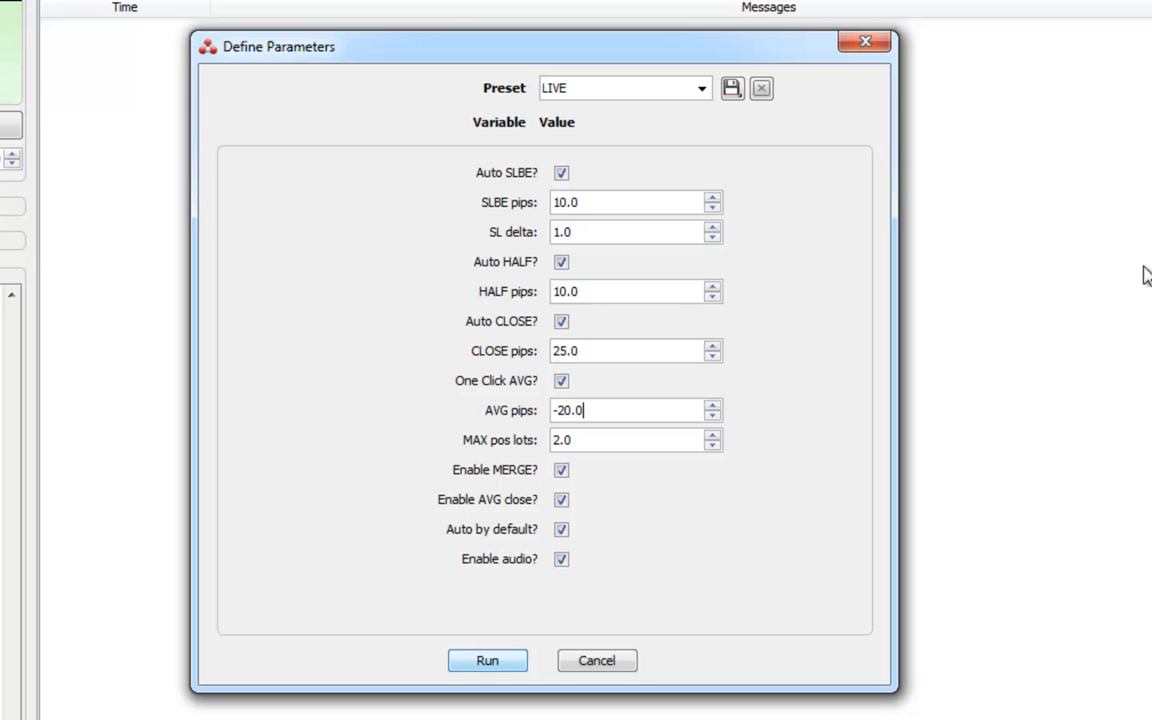
pyautogui.moveTo(1069, 249)
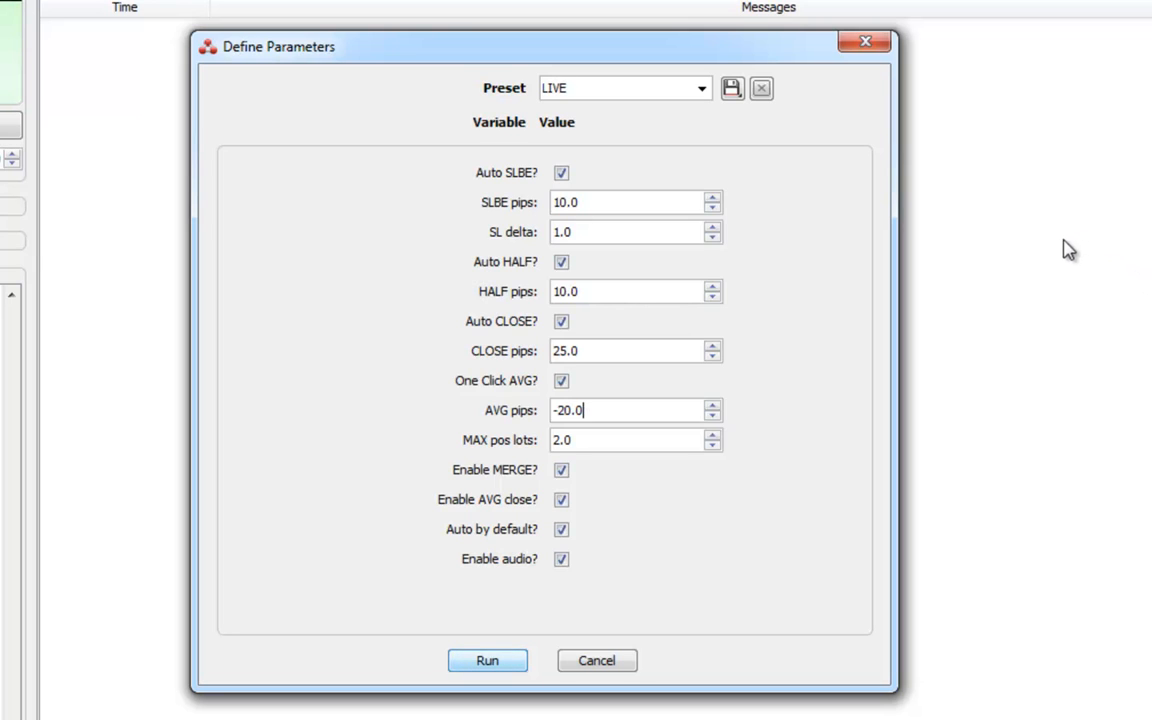
pyautogui.moveTo(957, 305)
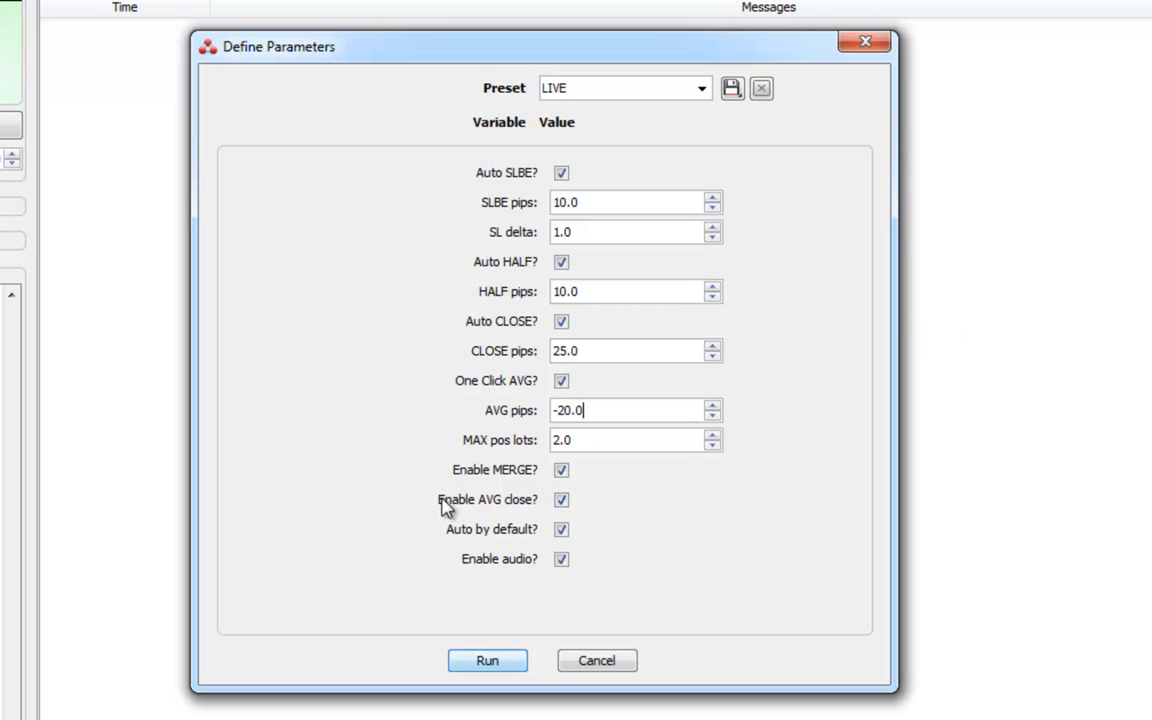
pyautogui.moveTo(565, 590)
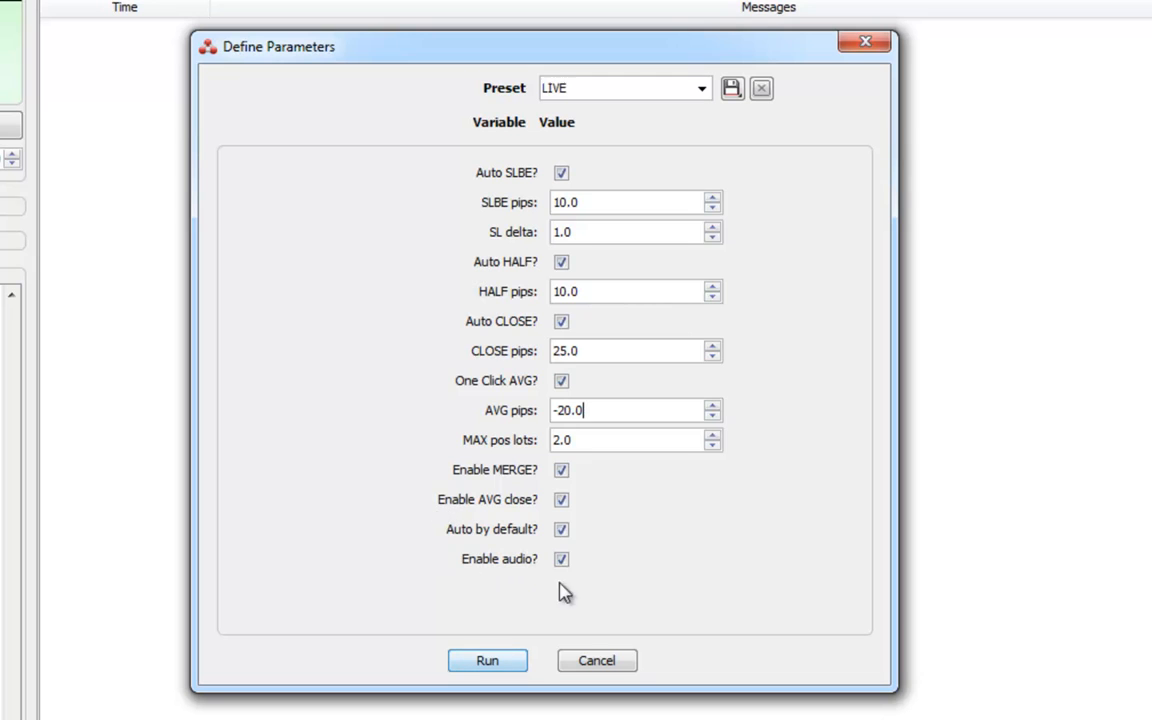
pyautogui.moveTo(597, 598)
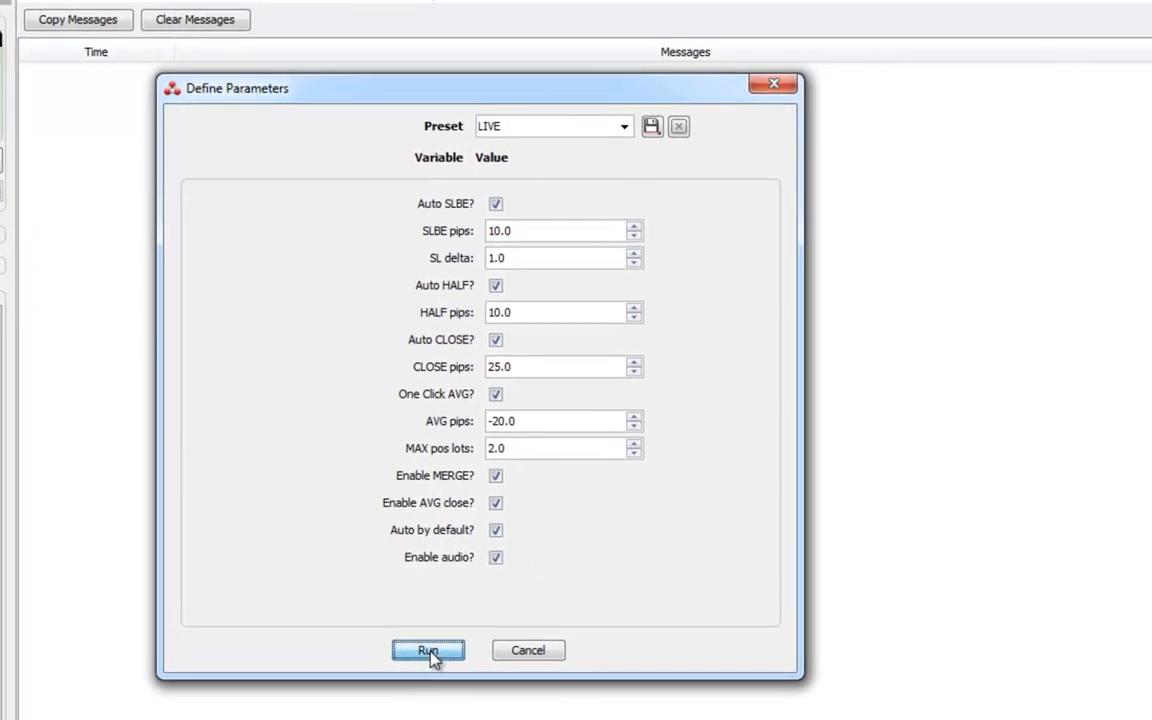
# Step: Run JFxTrader with the LIVE preset and AVG pips at -20.0
pyautogui.click(428, 650)
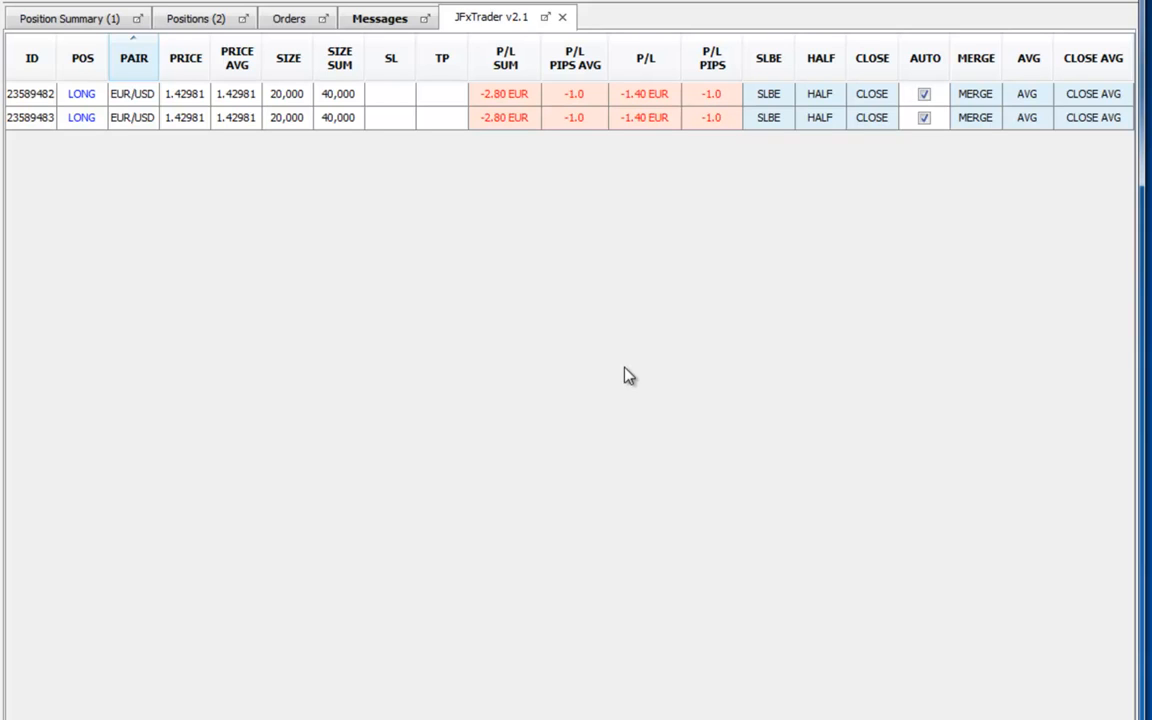
pyautogui.moveTo(889, 249)
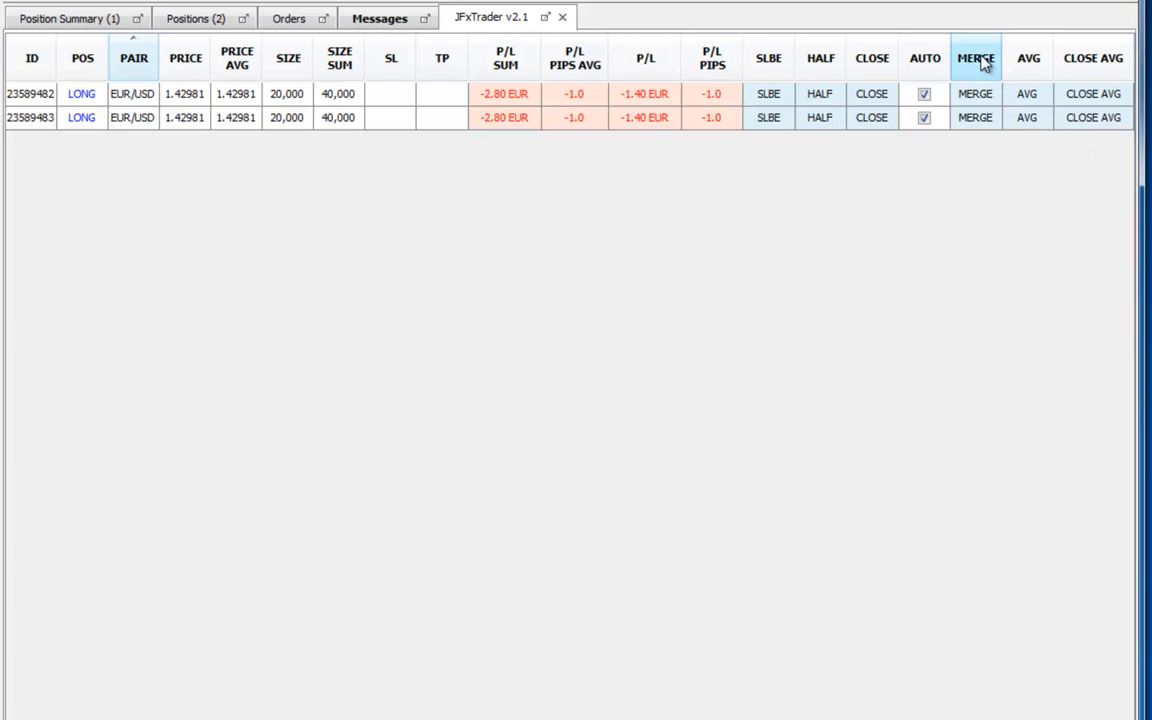
pyautogui.moveTo(1024, 158)
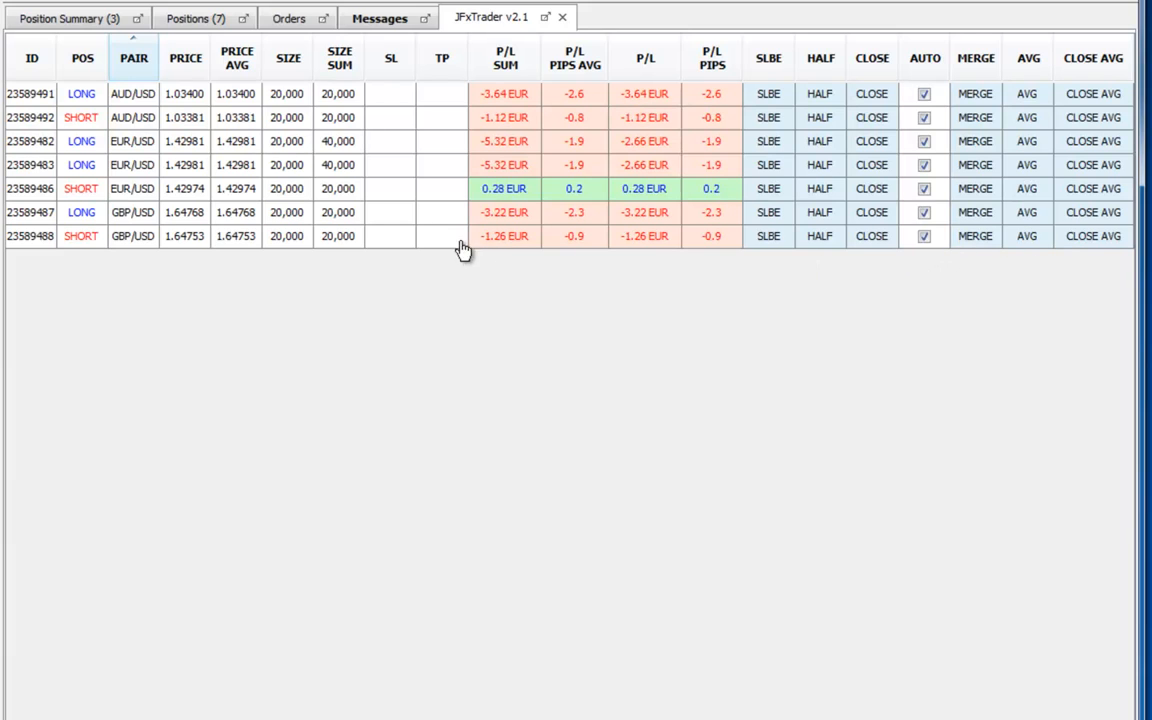
pyautogui.moveTo(322, 188)
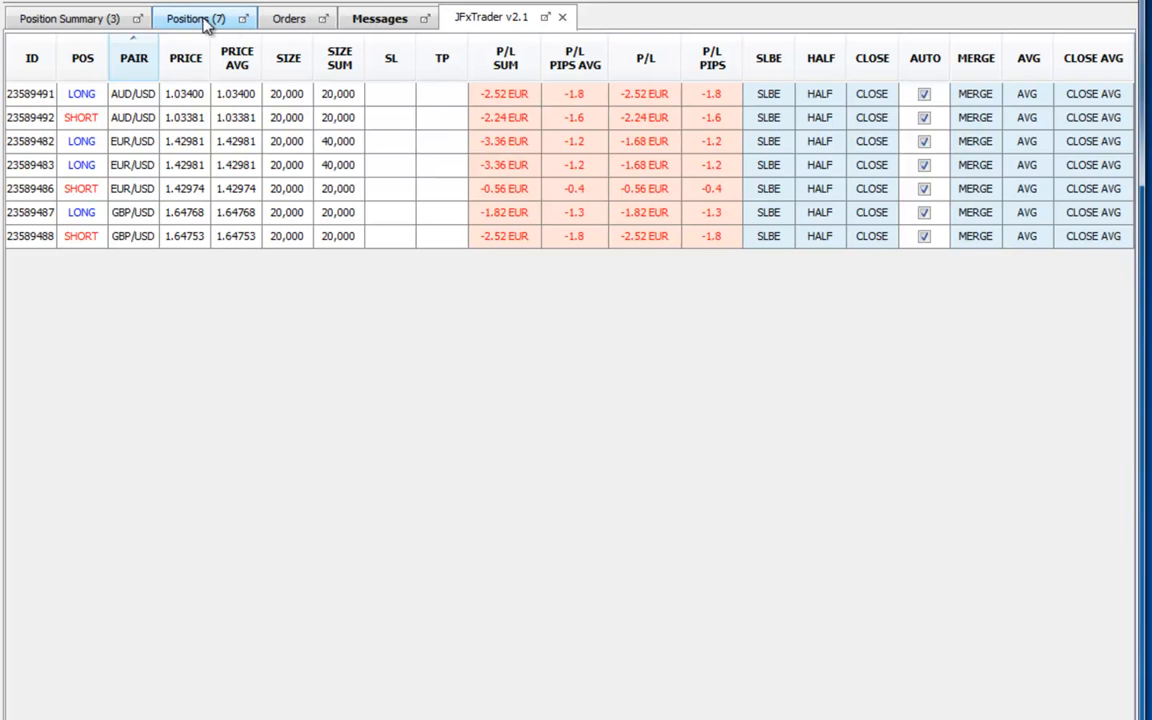
pyautogui.click(195, 18)
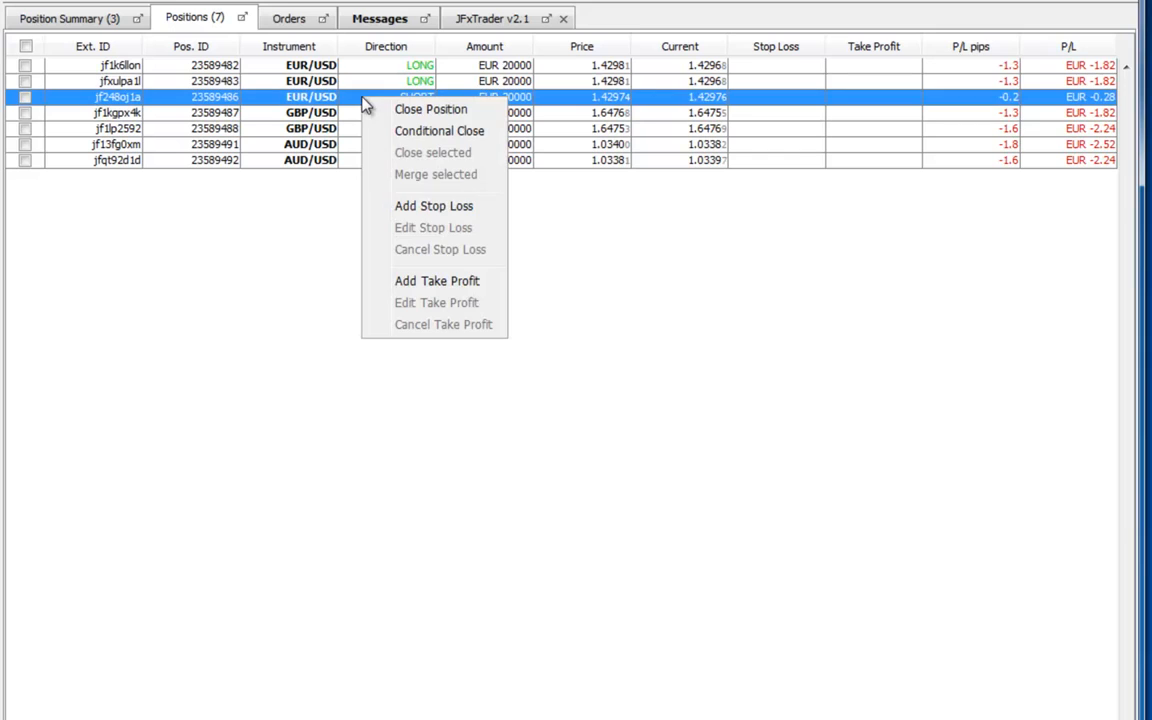
pyautogui.moveTo(459, 210)
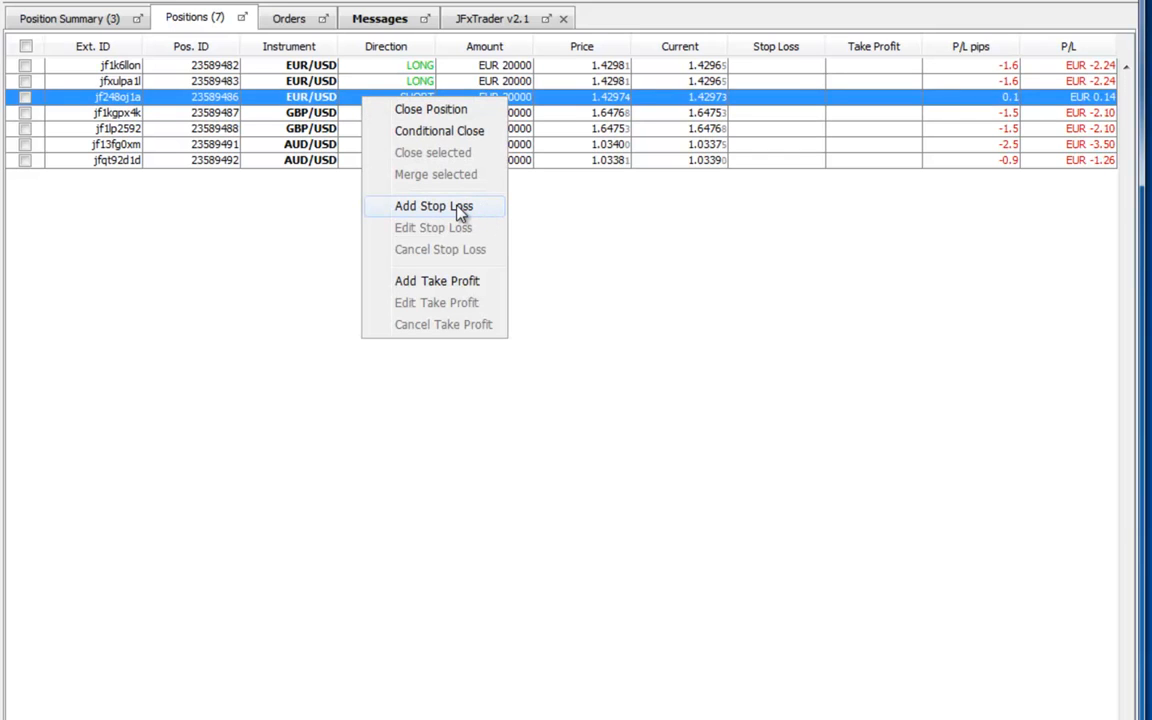
pyautogui.click(433, 206)
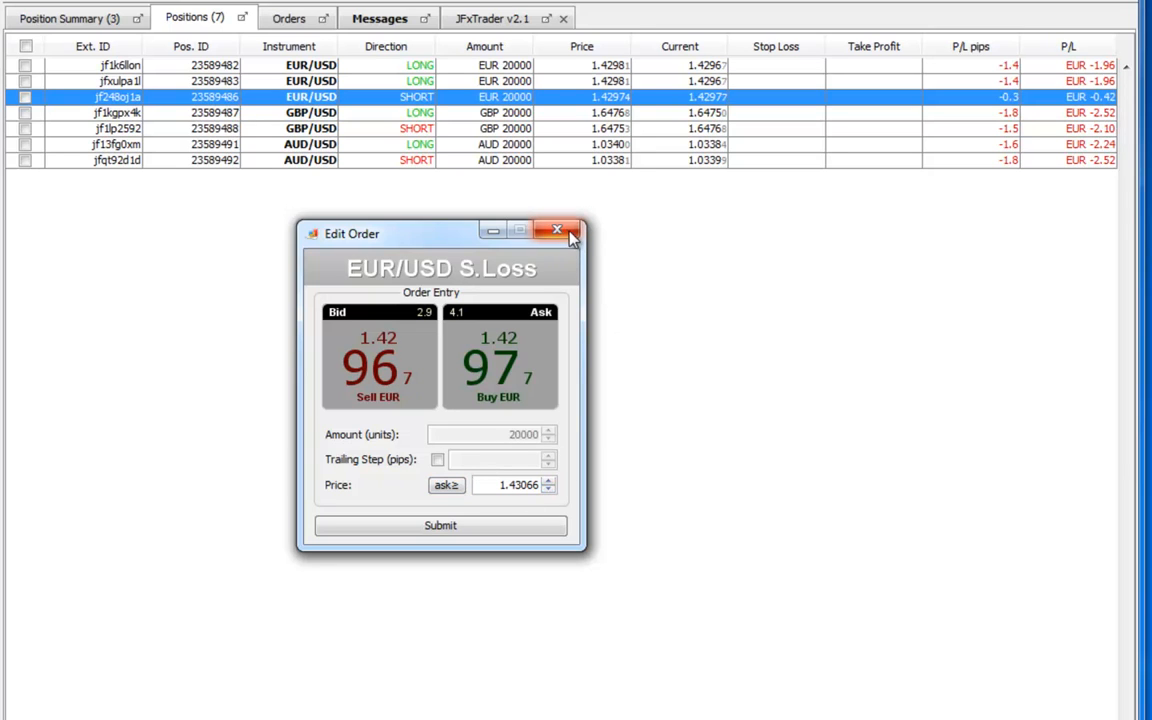
pyautogui.click(557, 230)
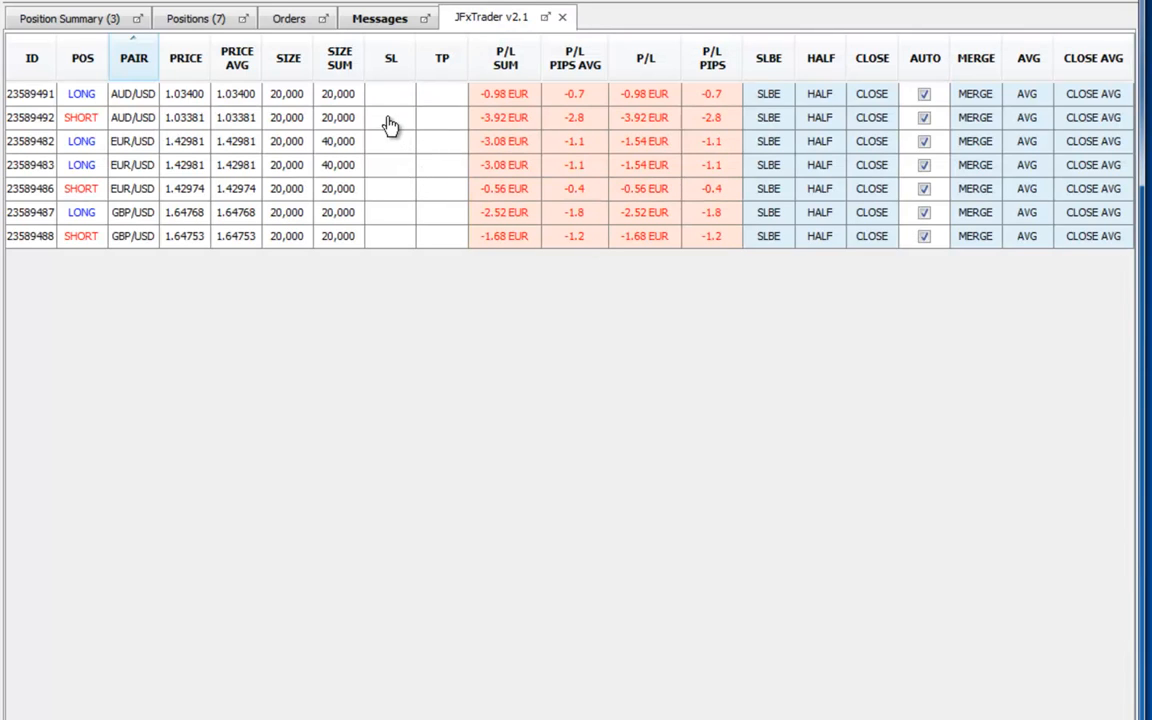
pyautogui.click(390, 117)
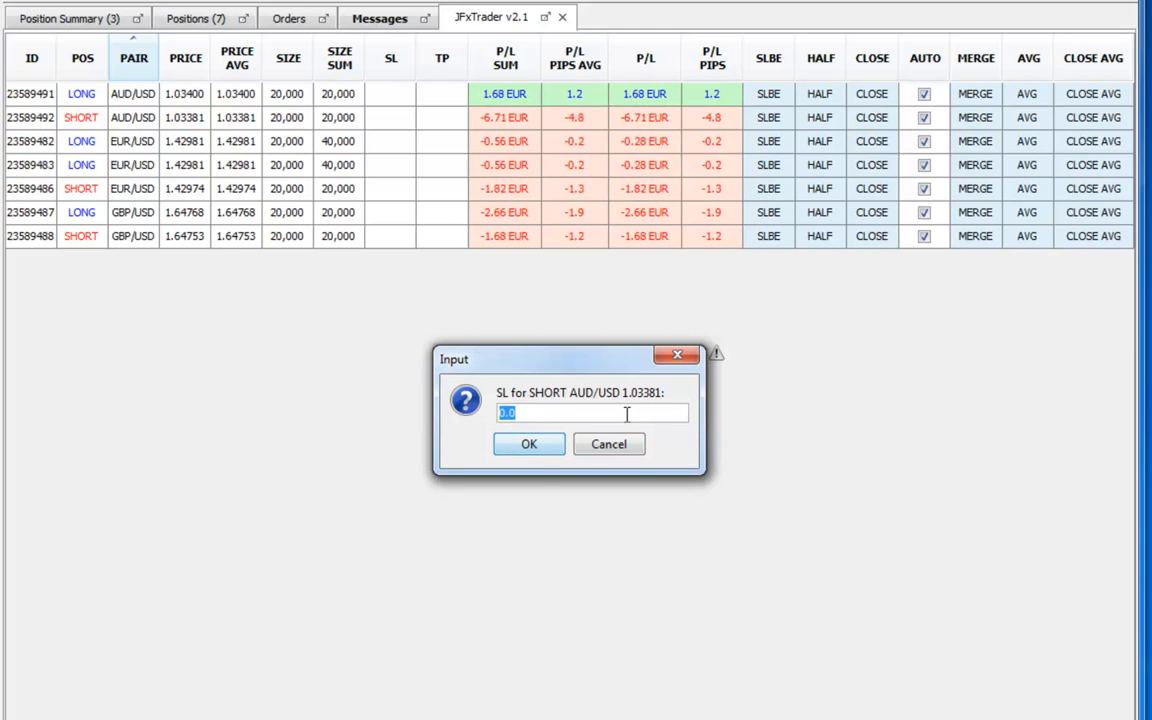
pyautogui.write('1.0')
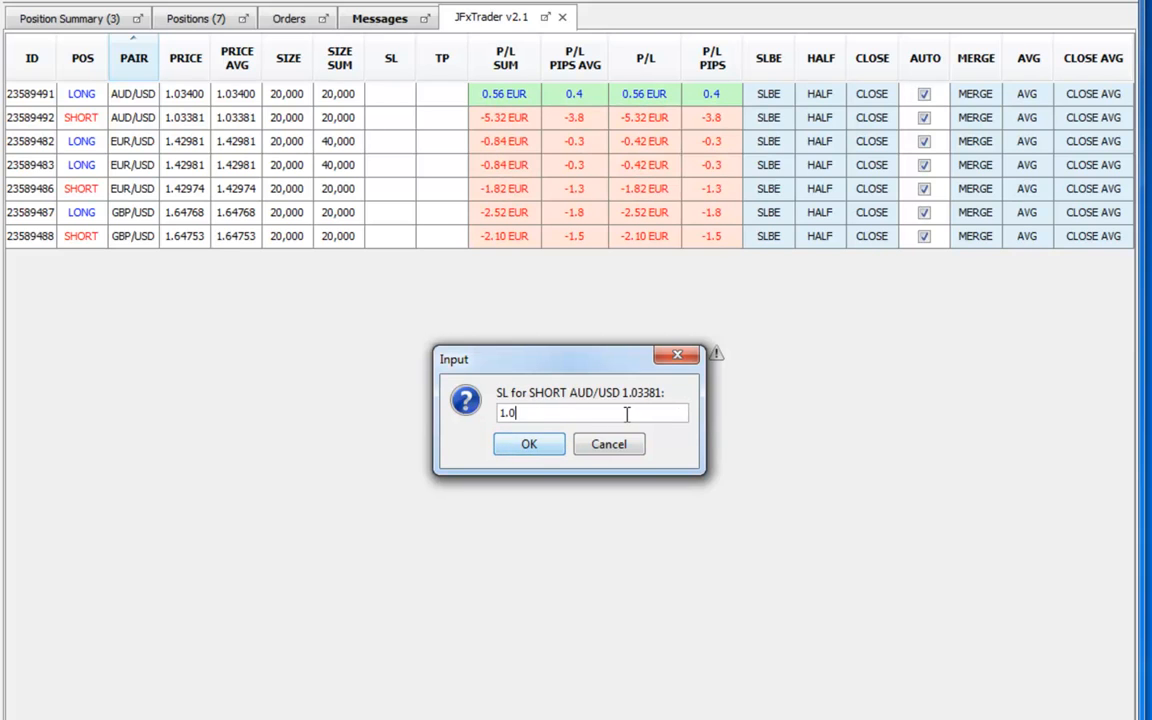
pyautogui.click(529, 444)
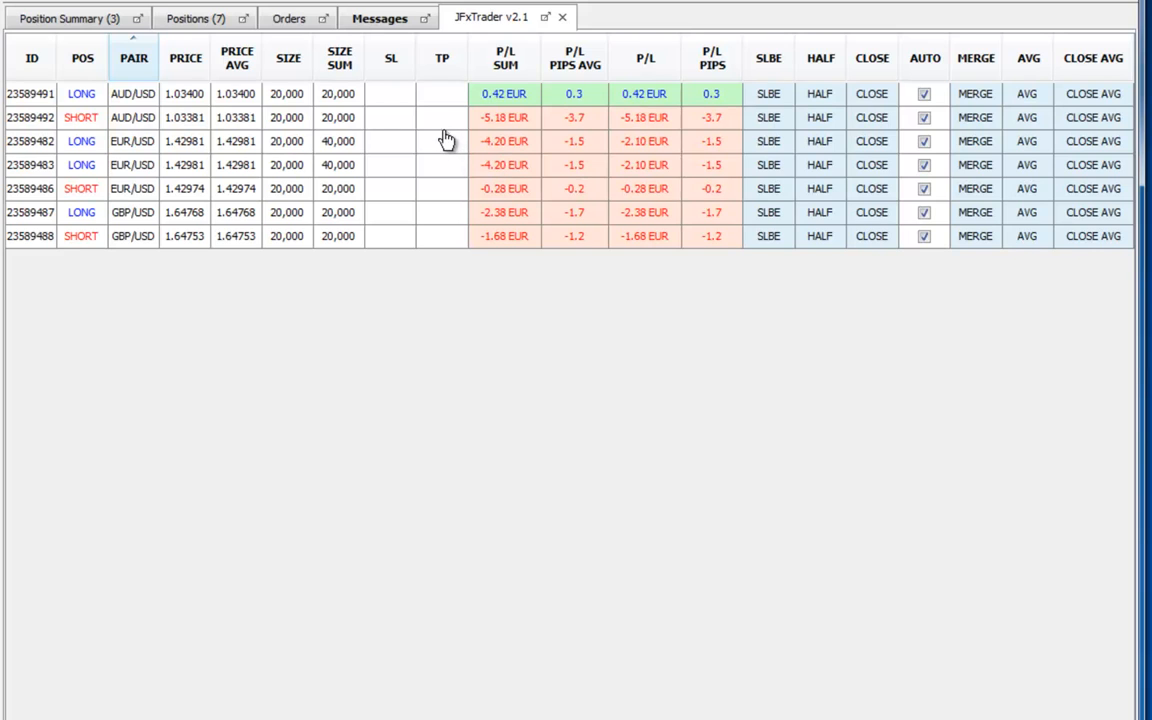
pyautogui.click(442, 117)
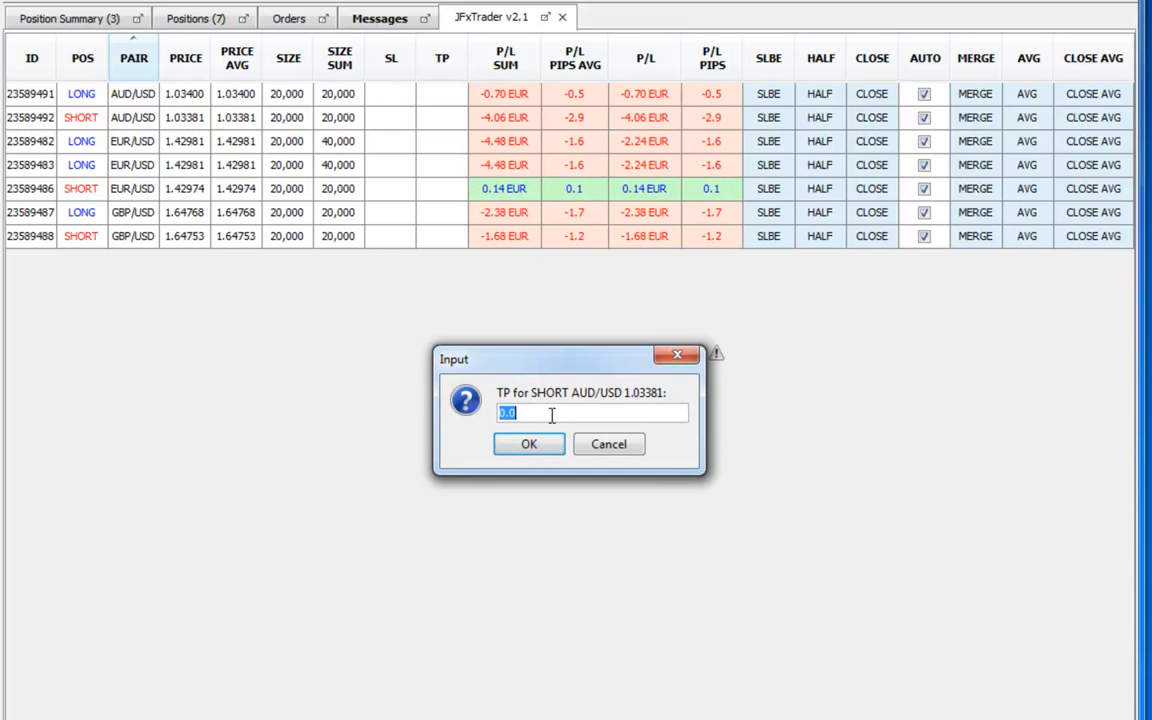
pyautogui.write('1.0')
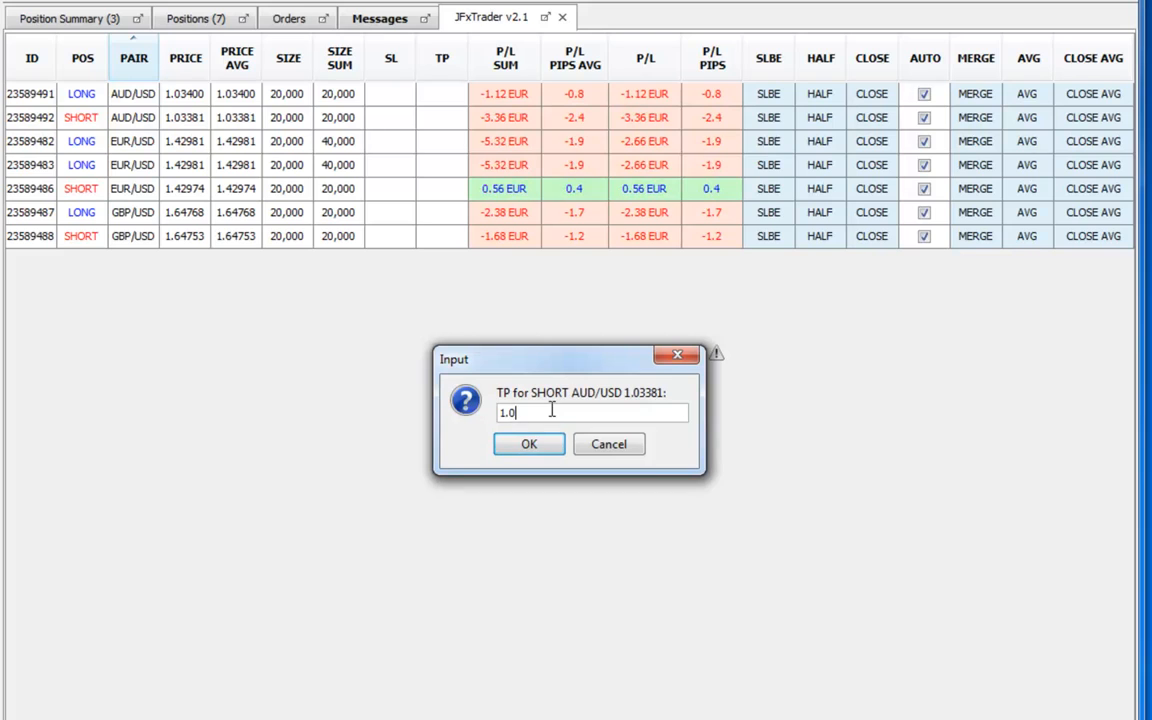
pyautogui.click(529, 443)
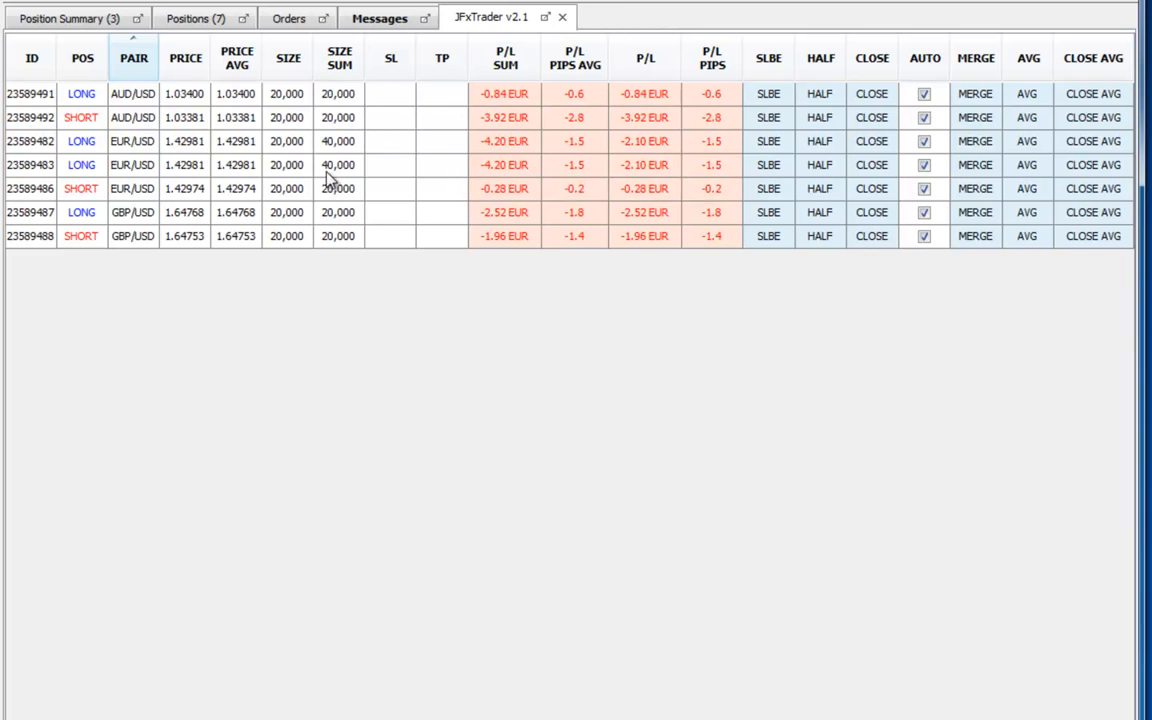
pyautogui.moveTo(475, 191)
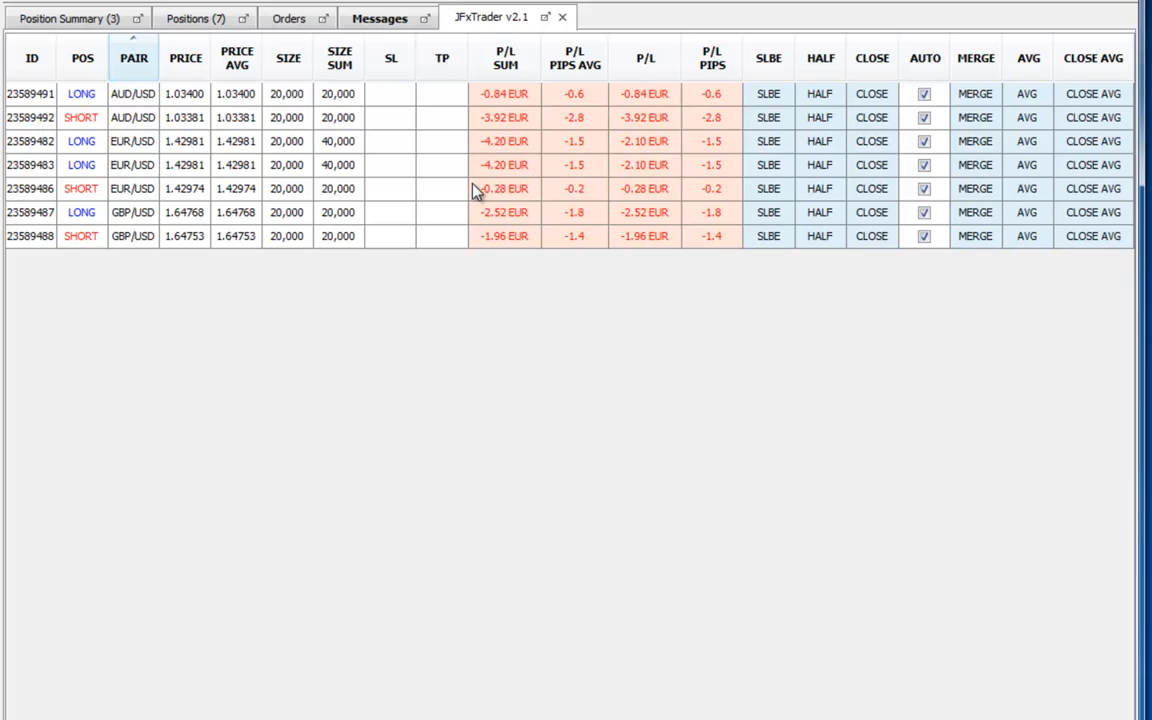
pyautogui.moveTo(770, 236)
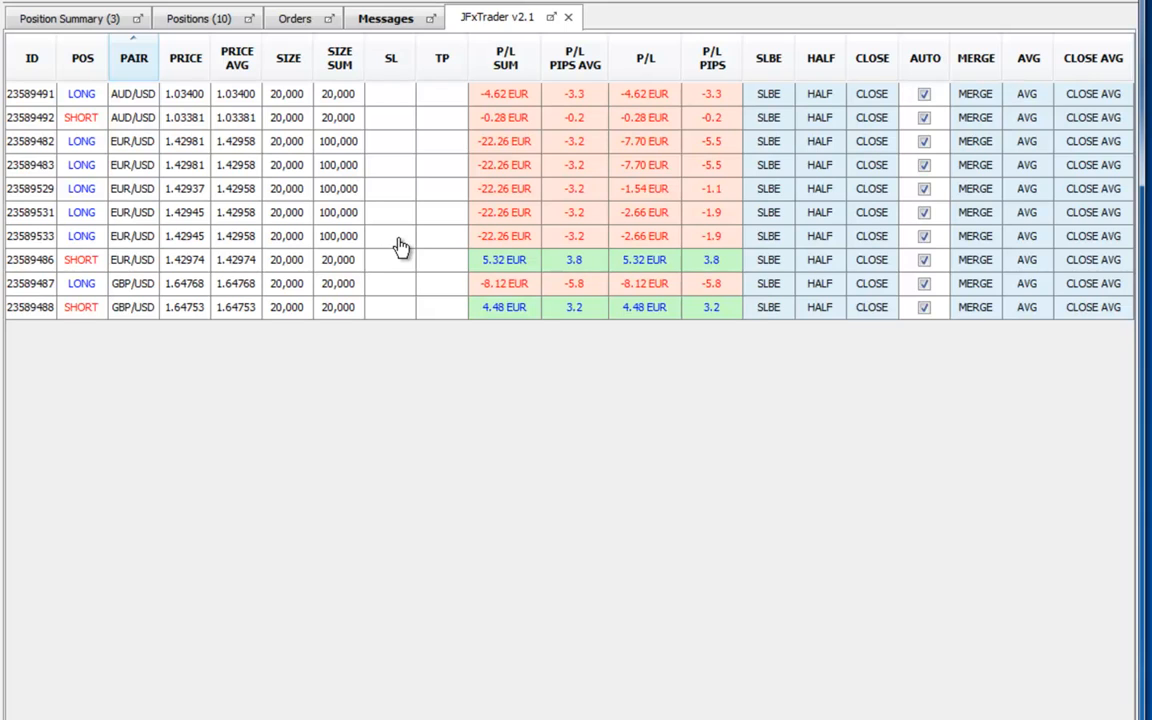
# Step: Give the long EUR/USD position opened at 1.42945 a stop loss of 1
pyautogui.click(390, 212)
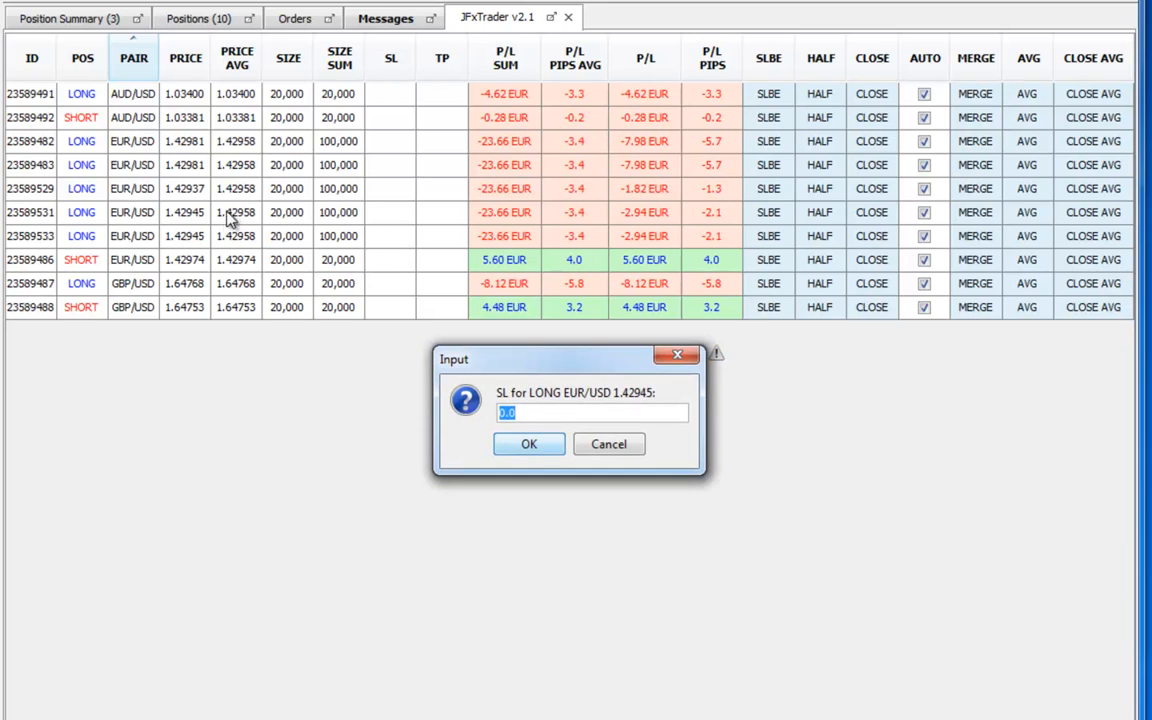
pyautogui.write('1')
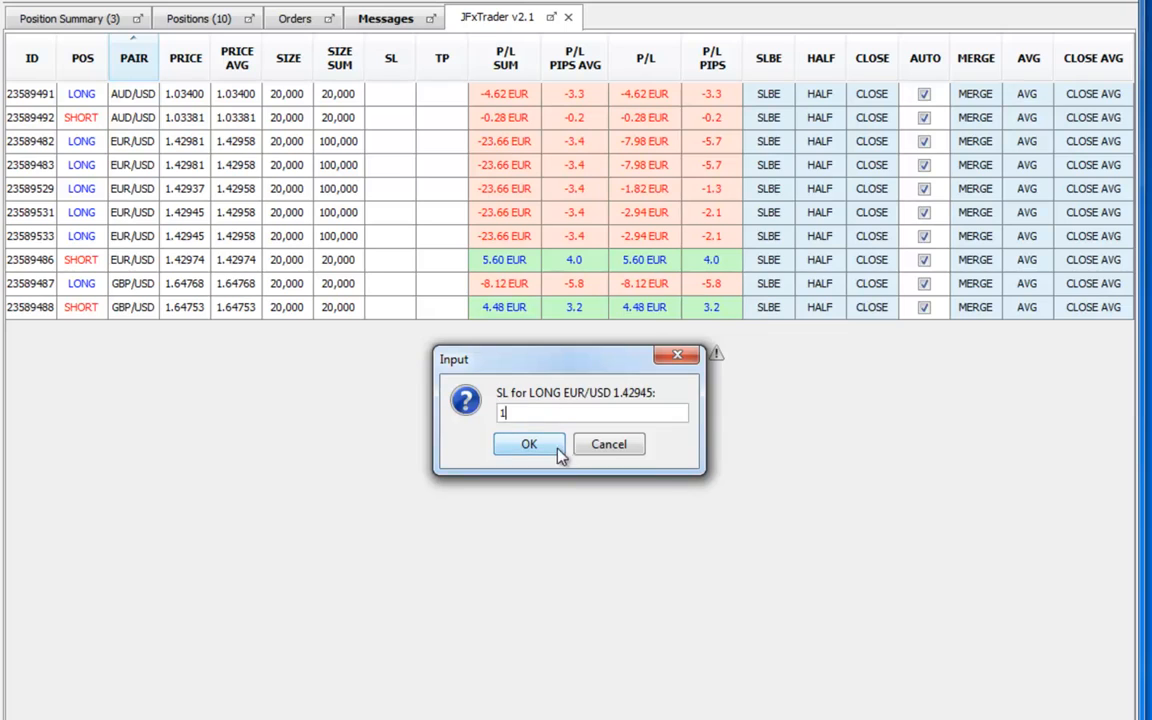
pyautogui.click(529, 444)
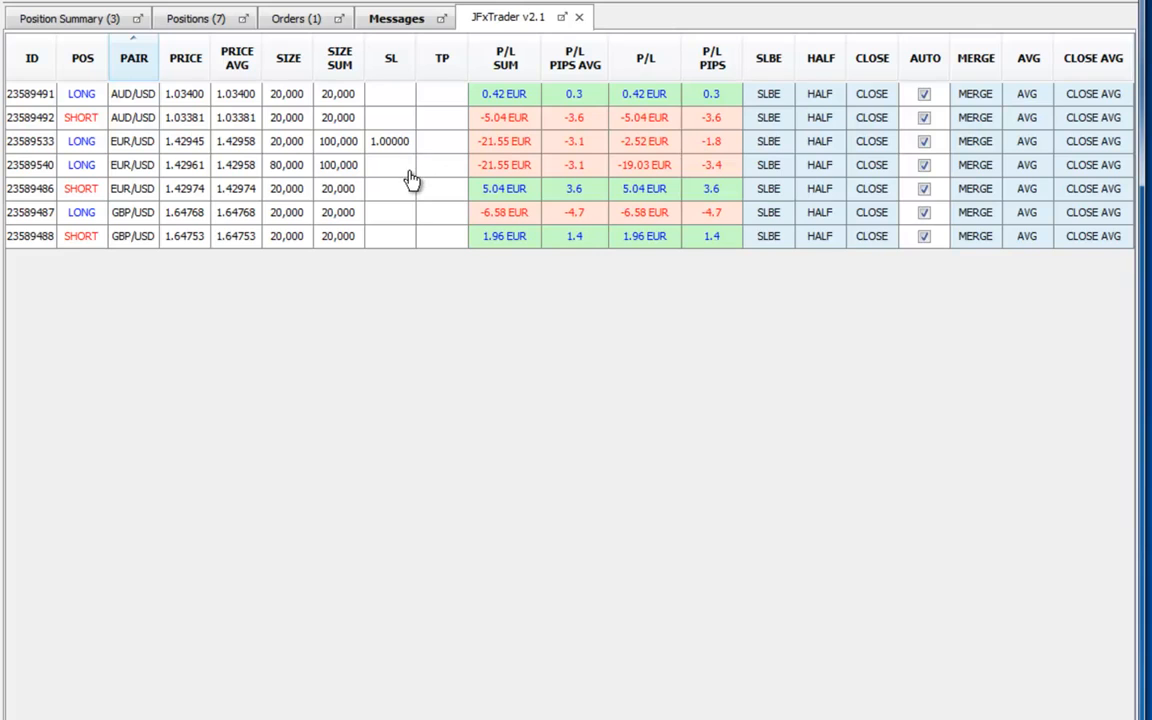
pyautogui.moveTo(620, 233)
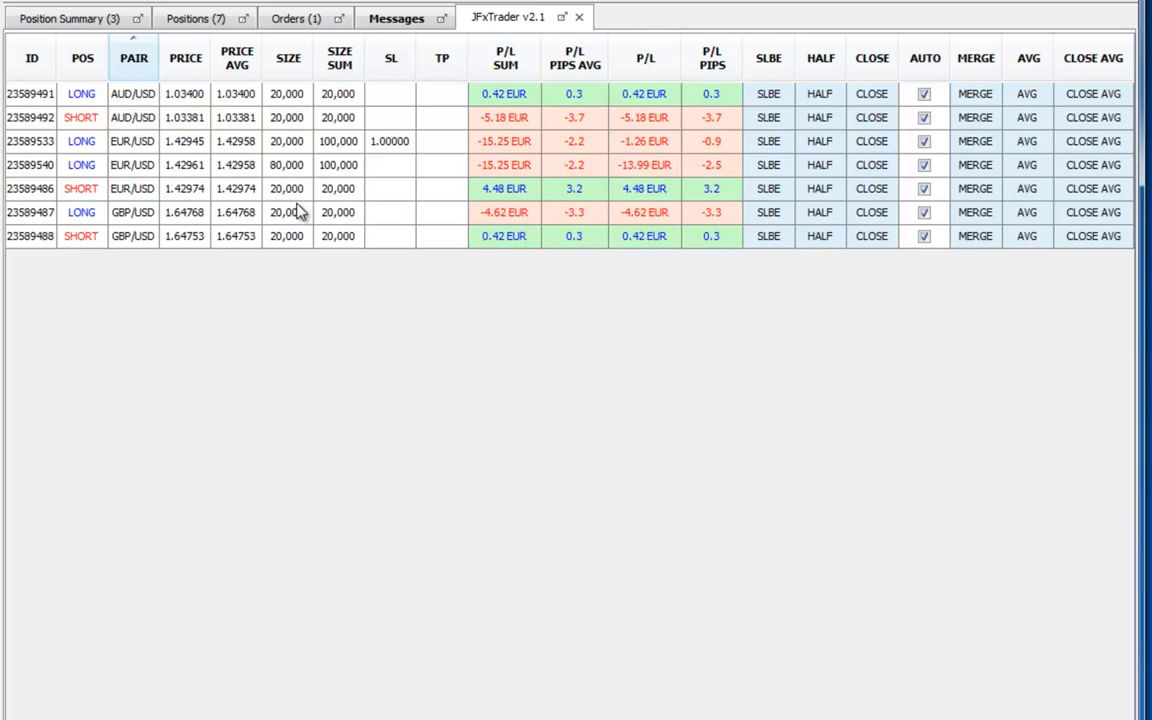
pyautogui.moveTo(427, 188)
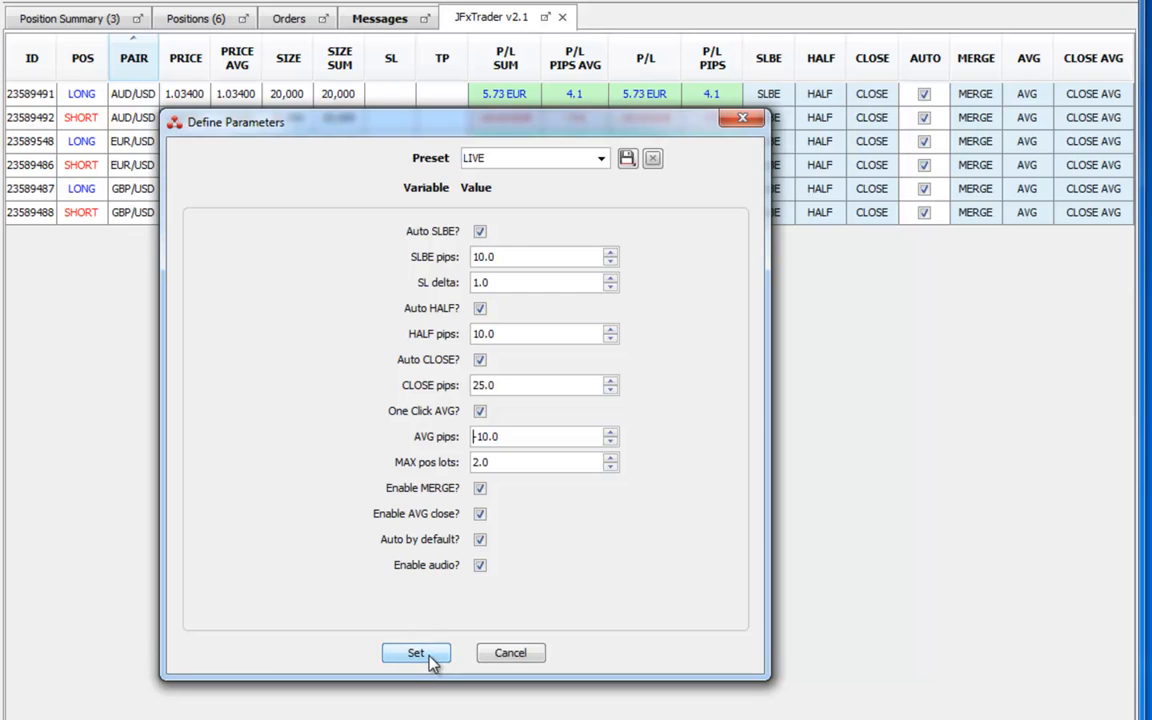
# Step: Apply the new AVG pips value of -10.0 to the running JFxTrader strategy
pyautogui.click(415, 652)
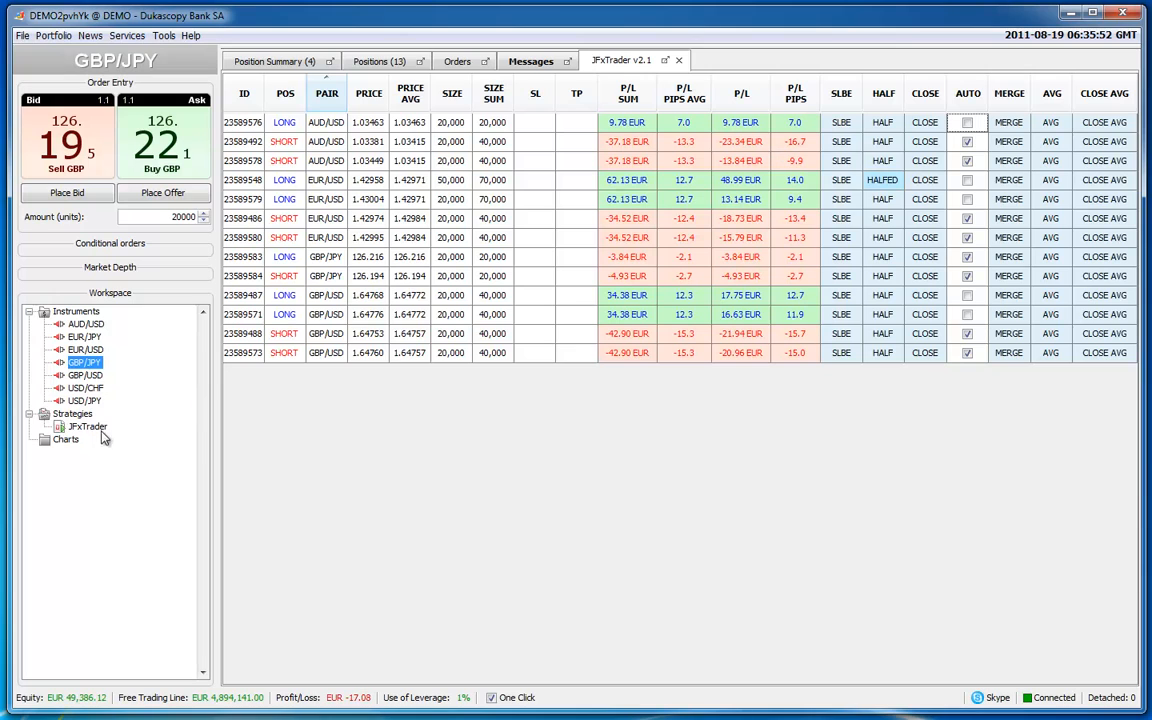
# Step: Select JFxTrader under Strategies in the Workspace tree
pyautogui.click(88, 426)
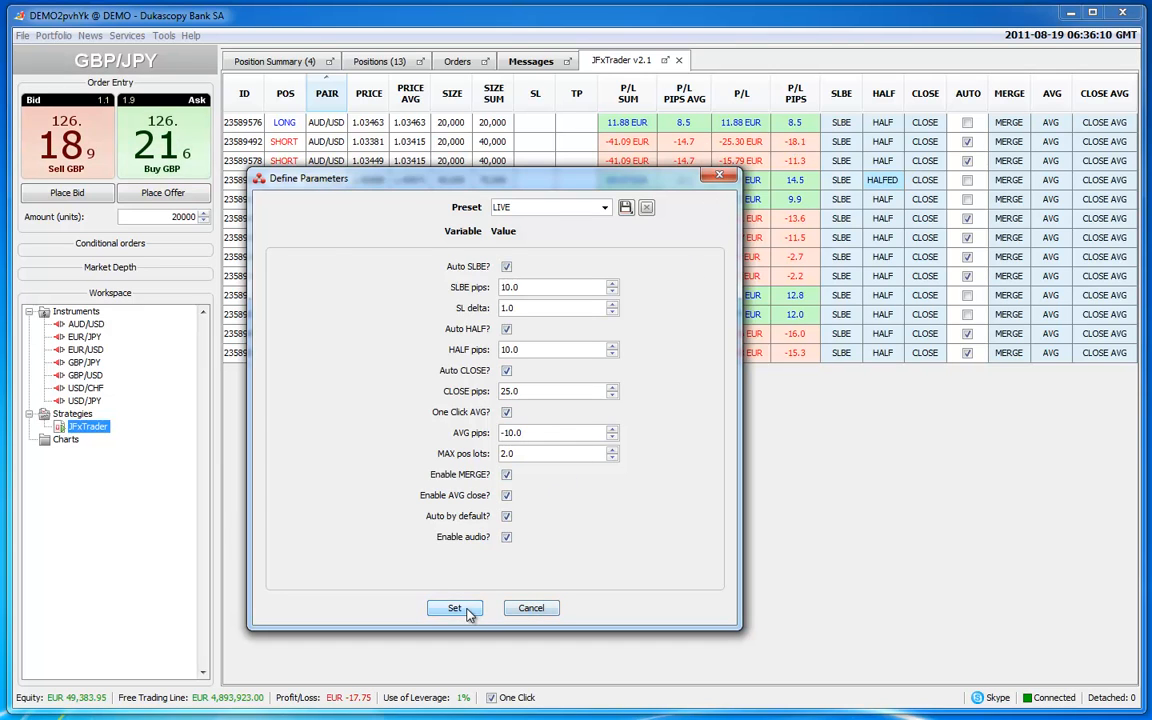
# Step: Apply parameters, close the AUD/USD short at 1.03449, and reopen JFxTrader's Parameters
pyautogui.click(454, 608)
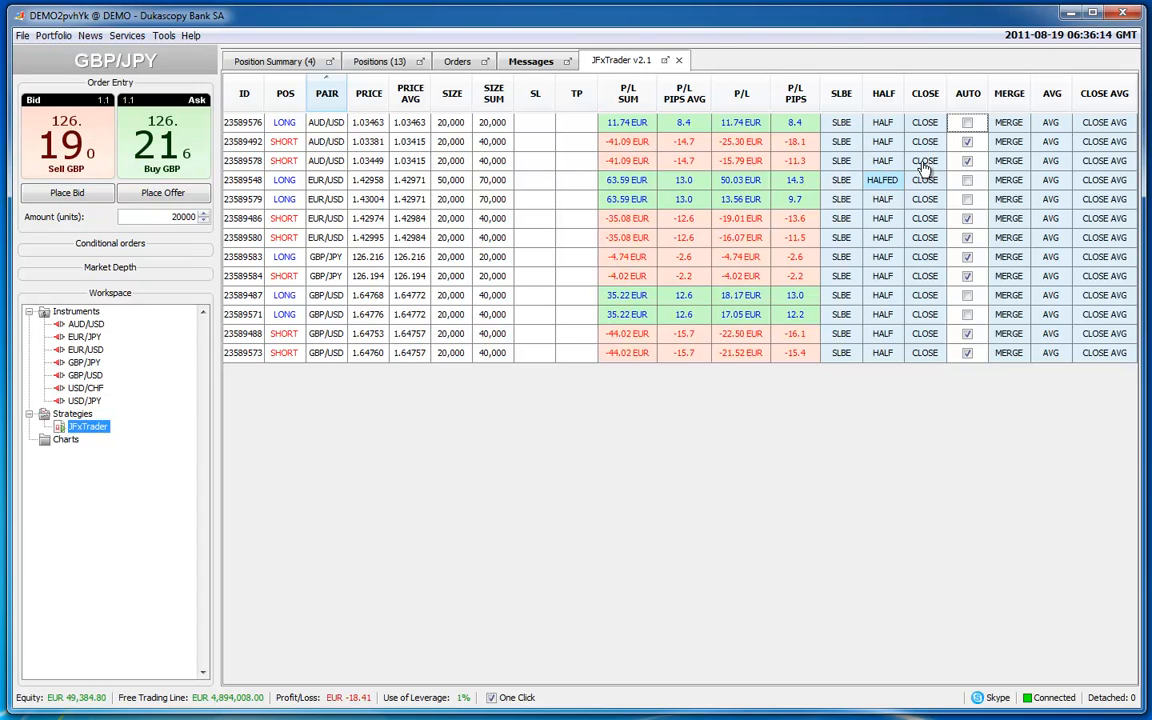
pyautogui.click(924, 180)
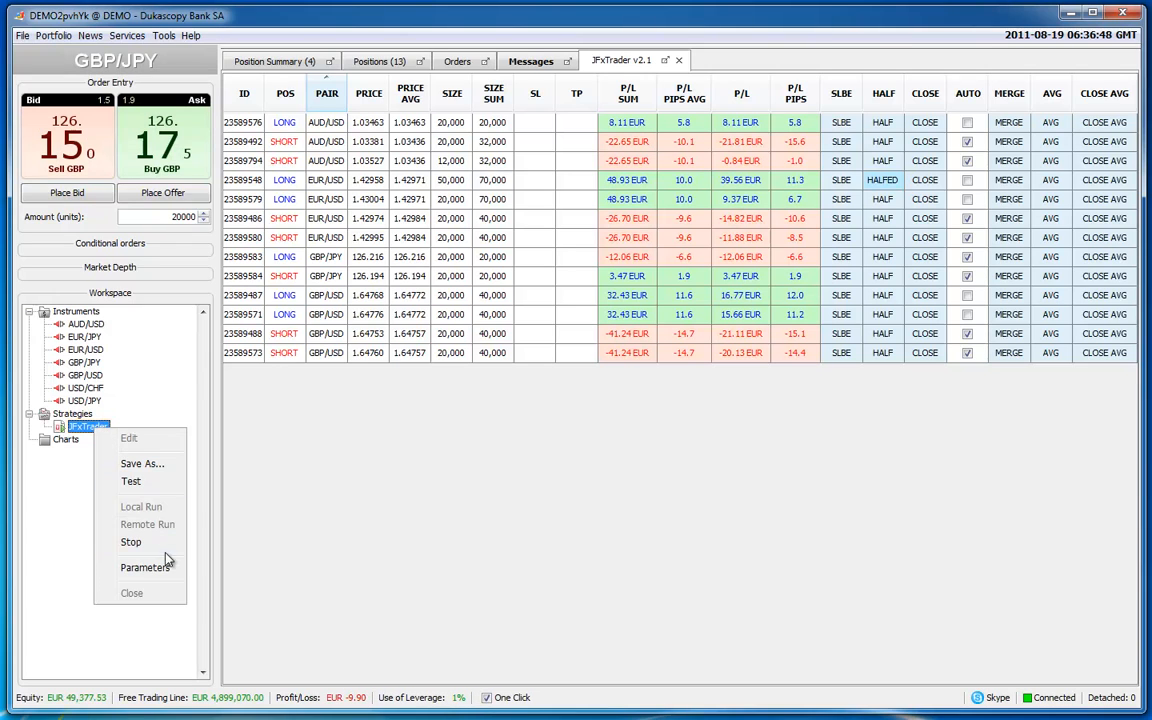
pyautogui.click(146, 567)
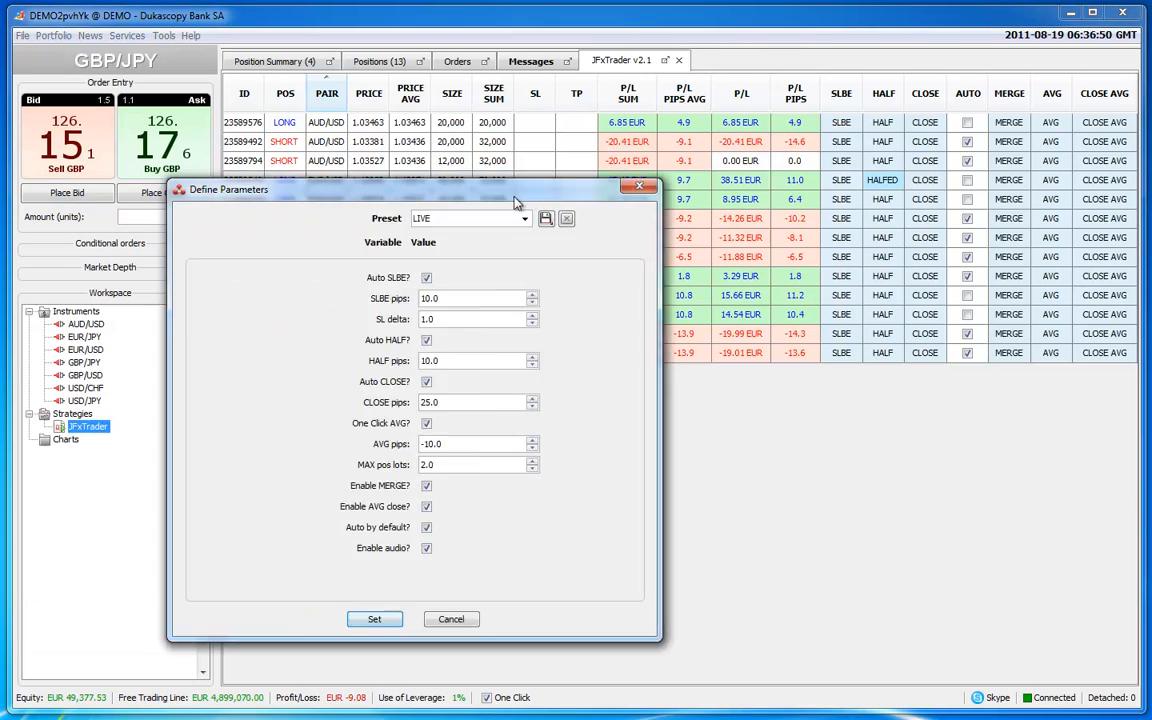